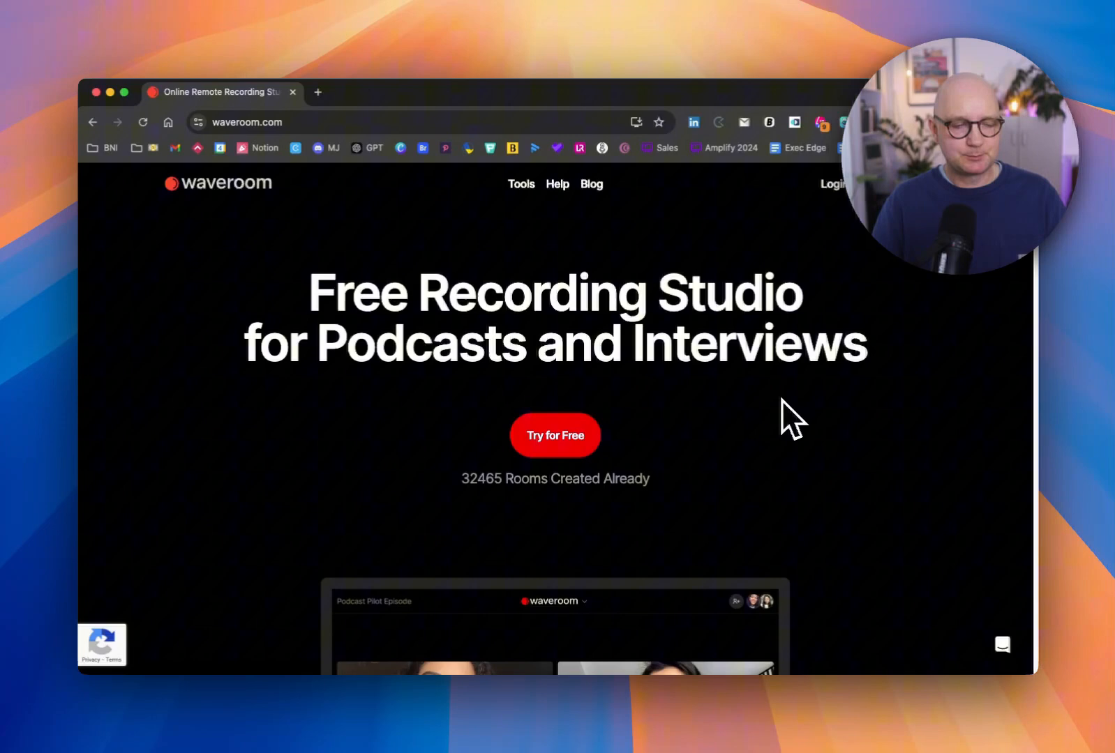
mouse_move(846, 411)
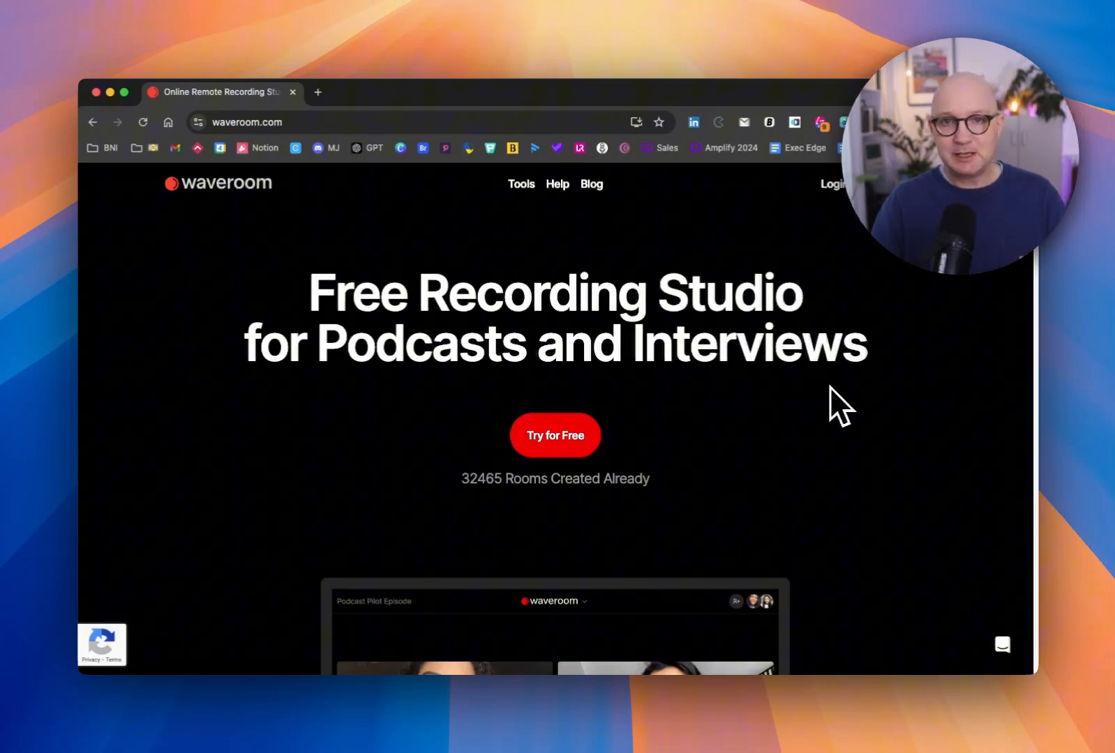
mouse_move(689, 421)
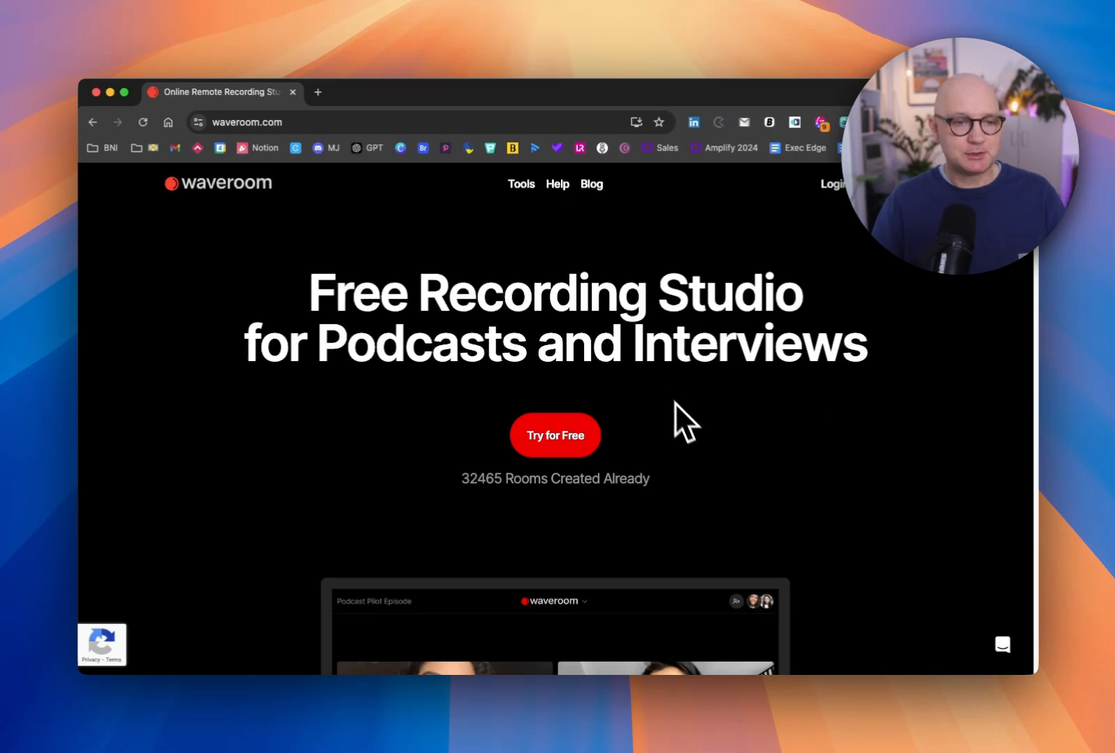
Browse the Waveroom landing page, then get started and sign up with a Google account
scroll("down", 3)
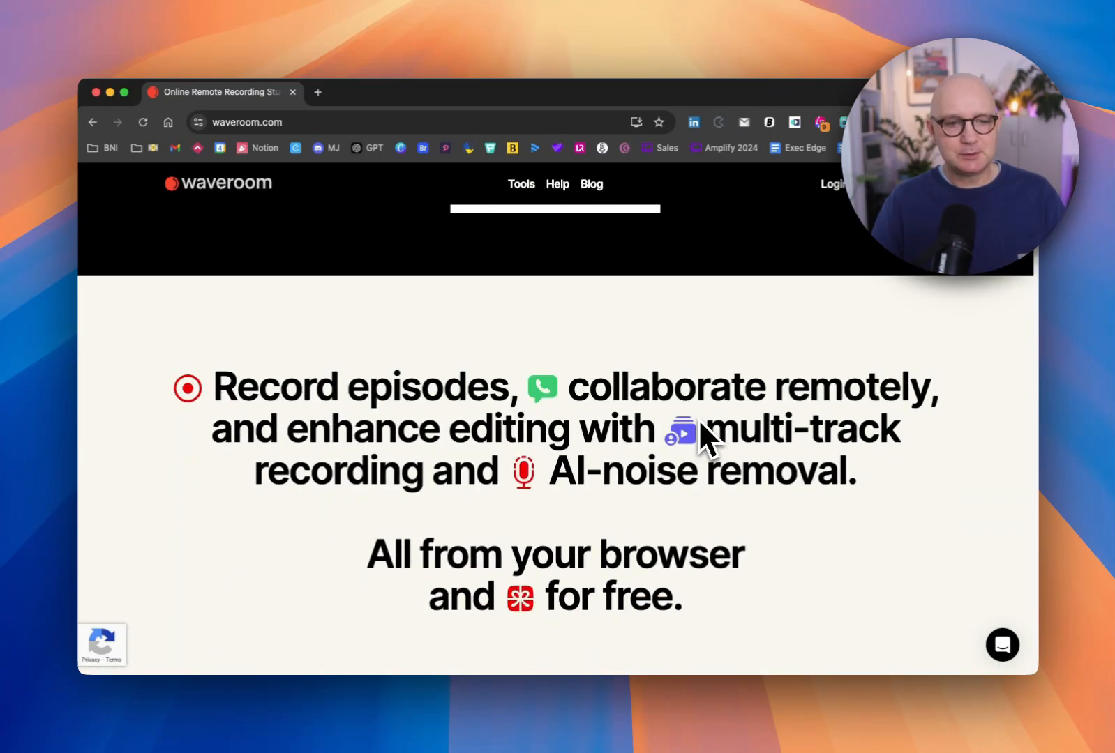
scroll("down", 3)
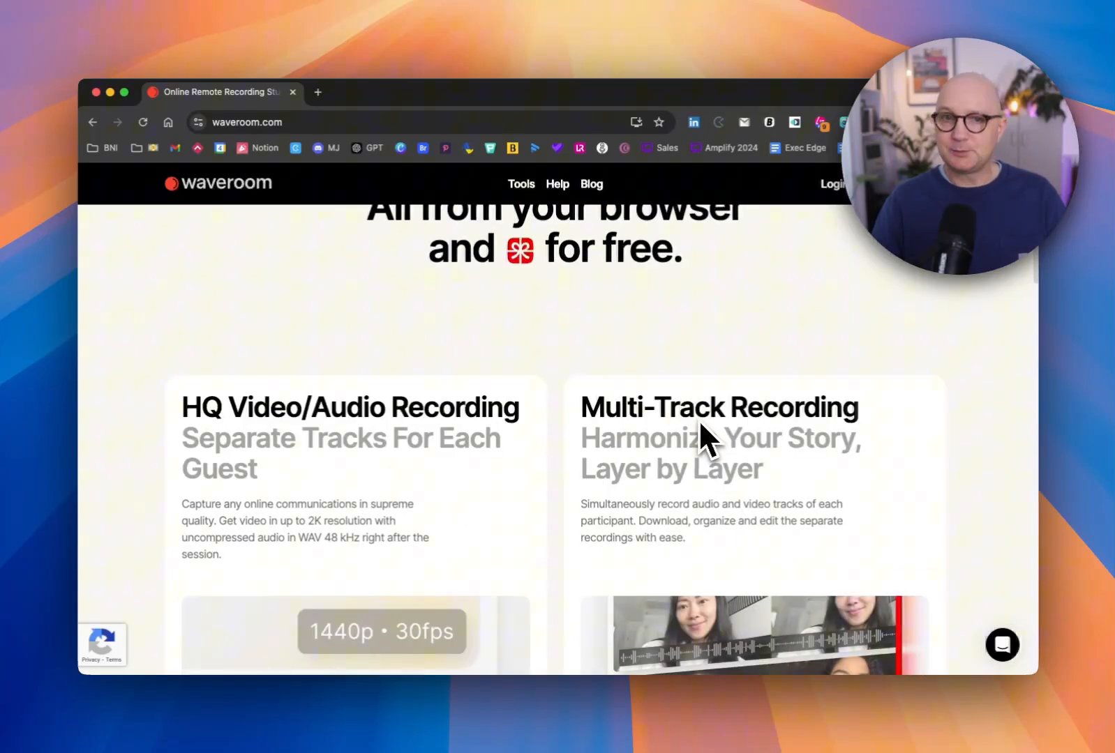
scroll("down", 3)
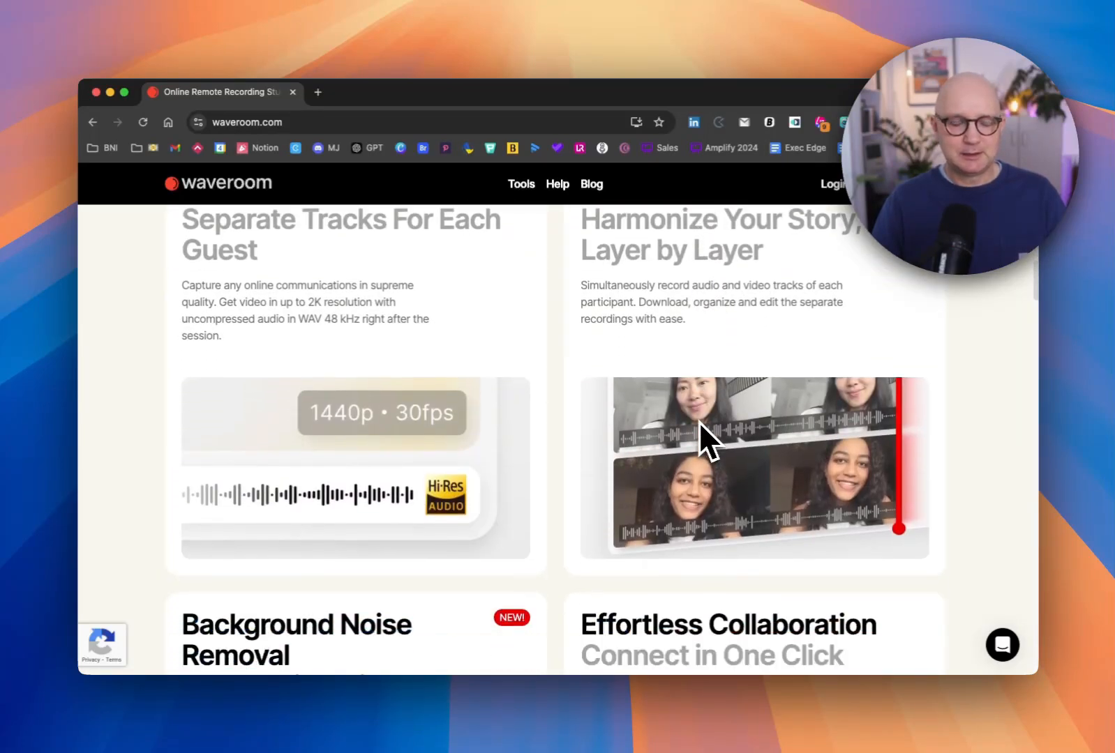
scroll("down", 3)
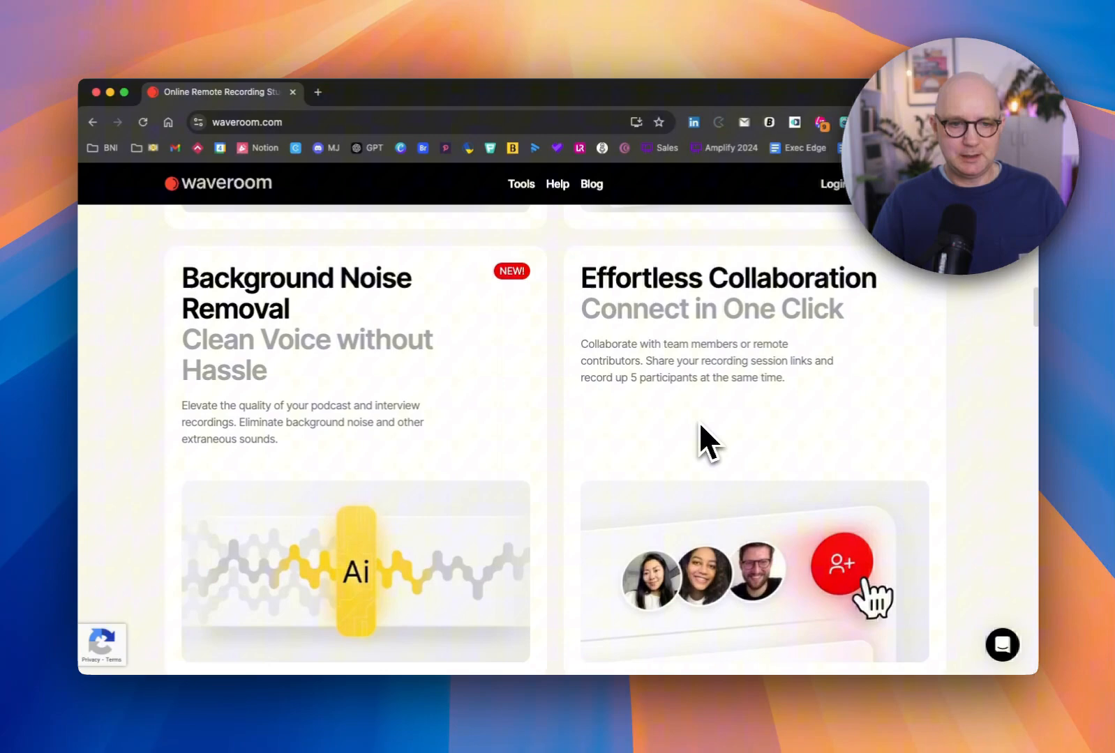
scroll("down", 3)
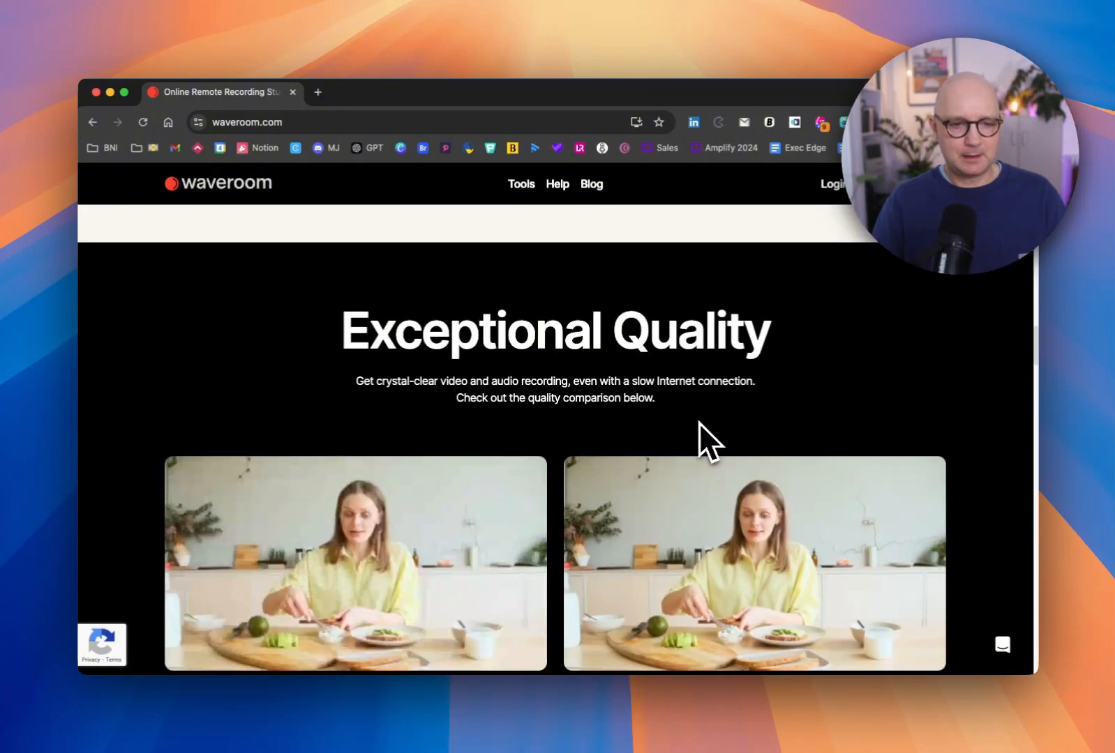
scroll("down", 3)
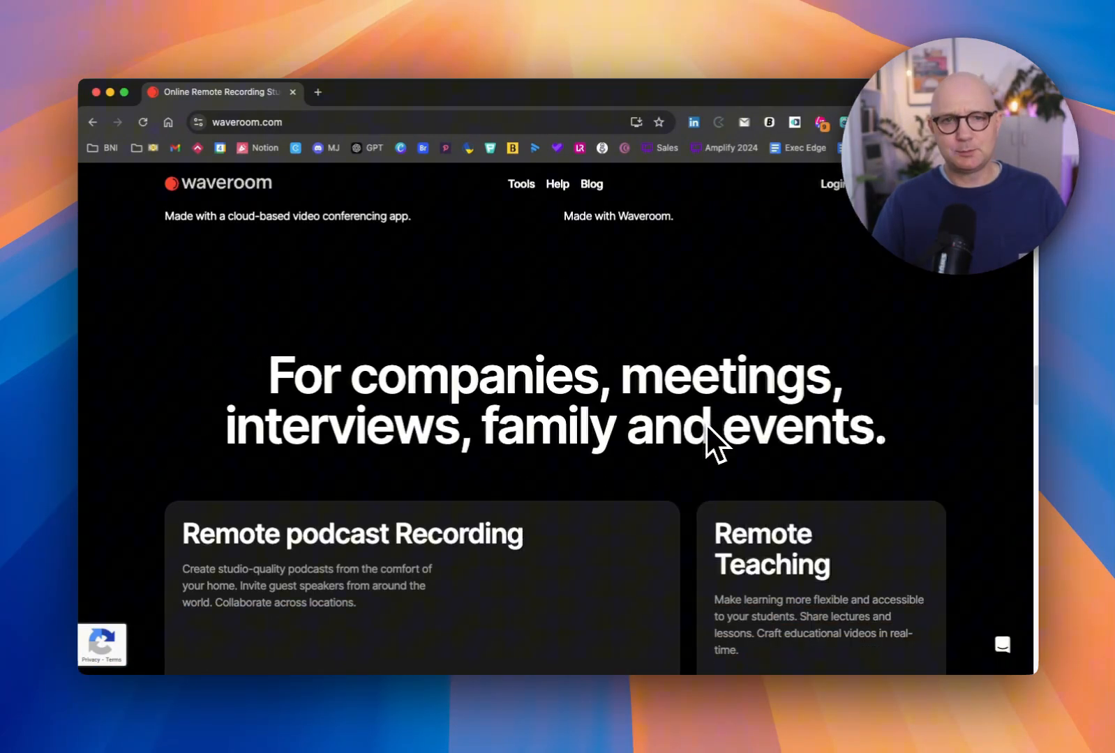
scroll("down", 3)
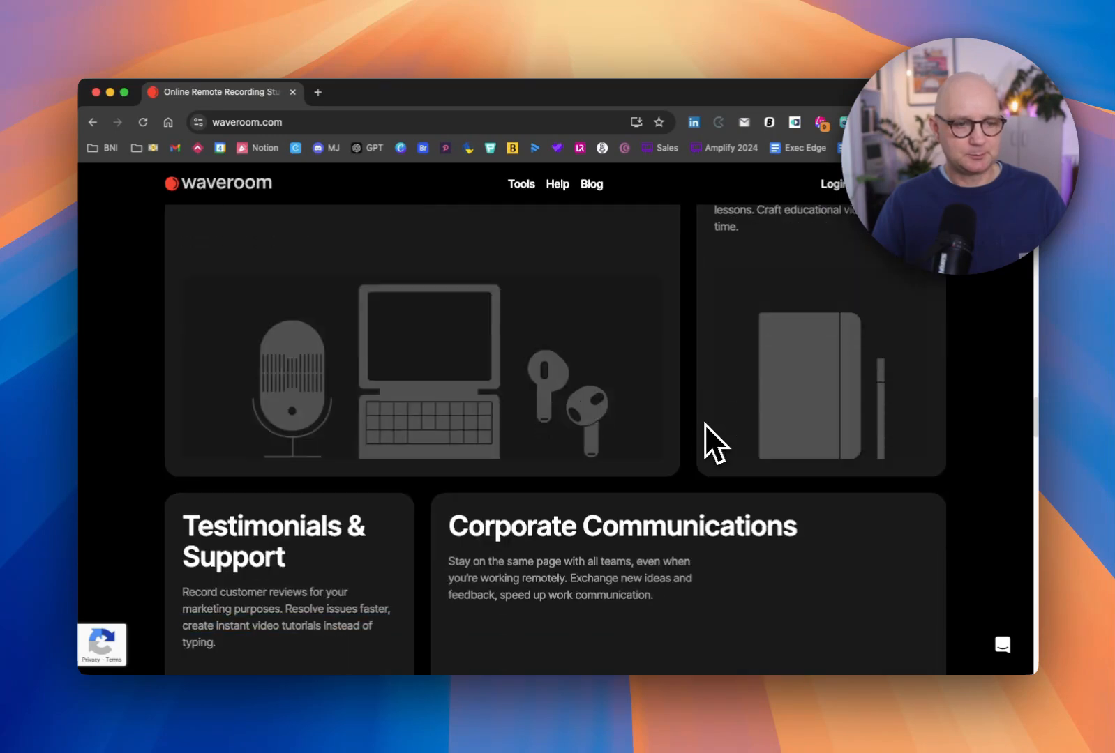
scroll("down", 3)
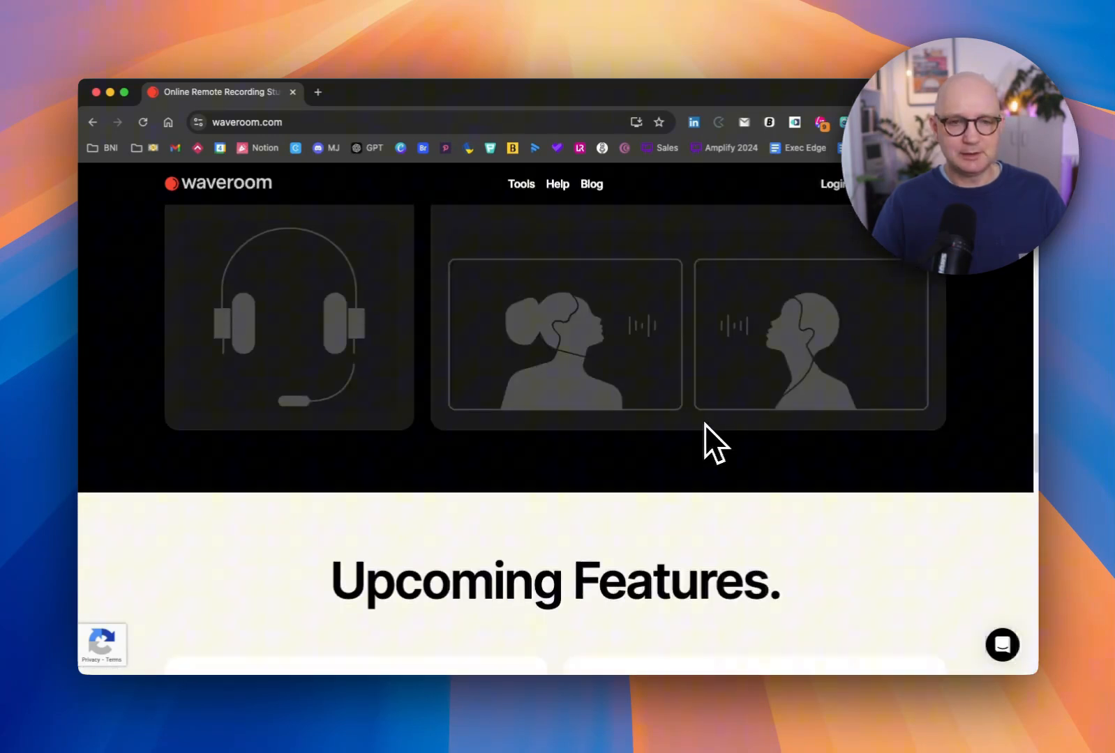
scroll("down", 3)
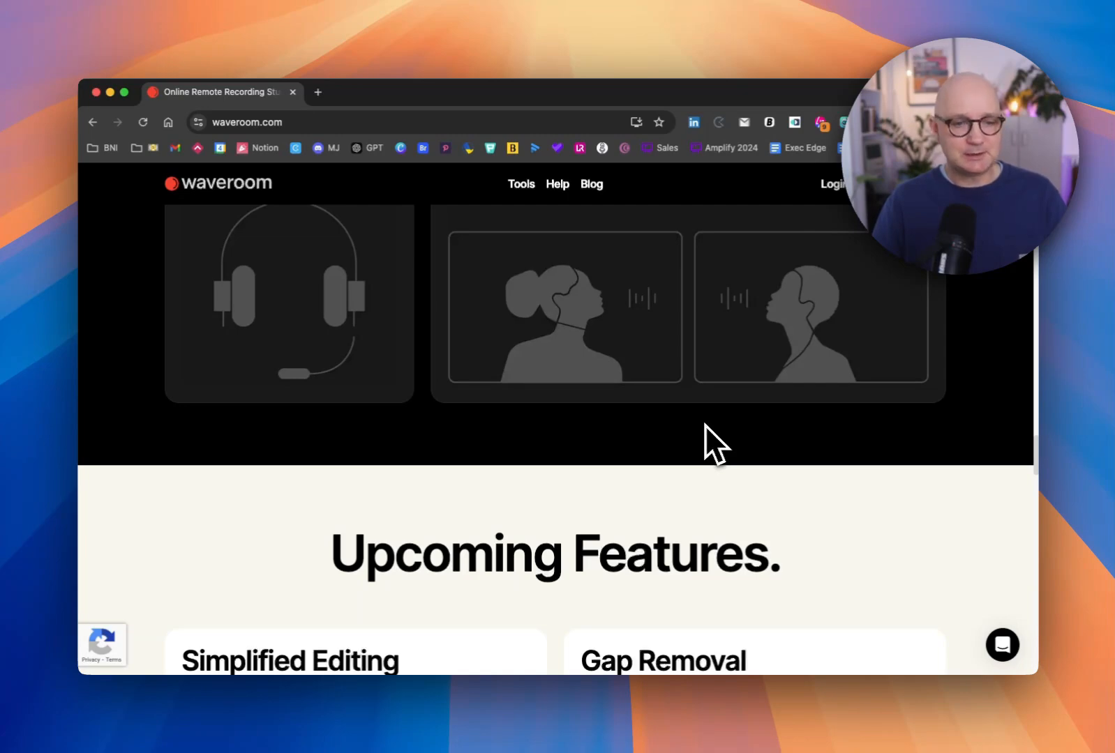
scroll("down", 3)
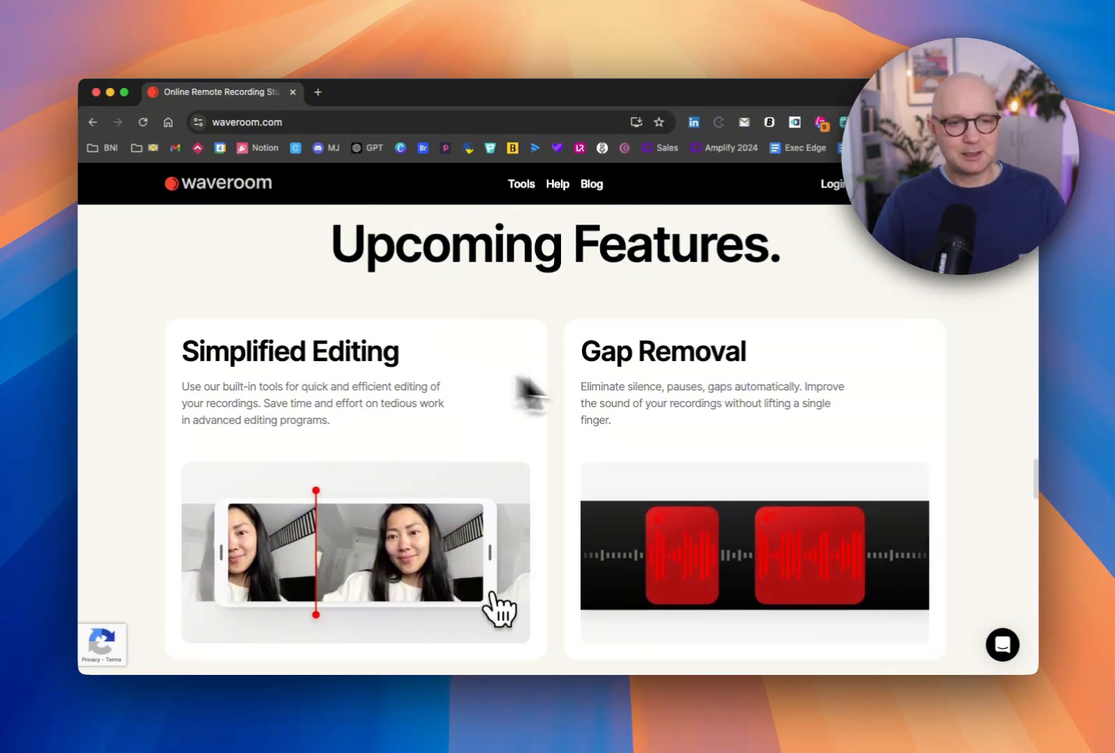
mouse_move(712, 473)
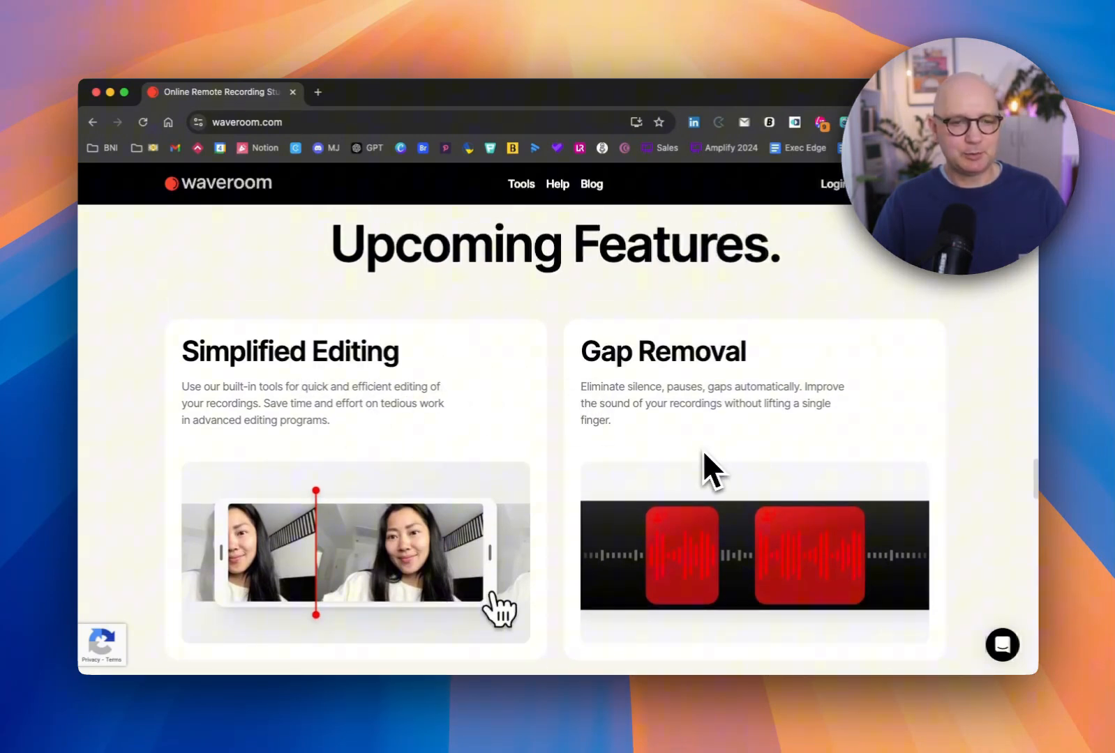
scroll("down", 3)
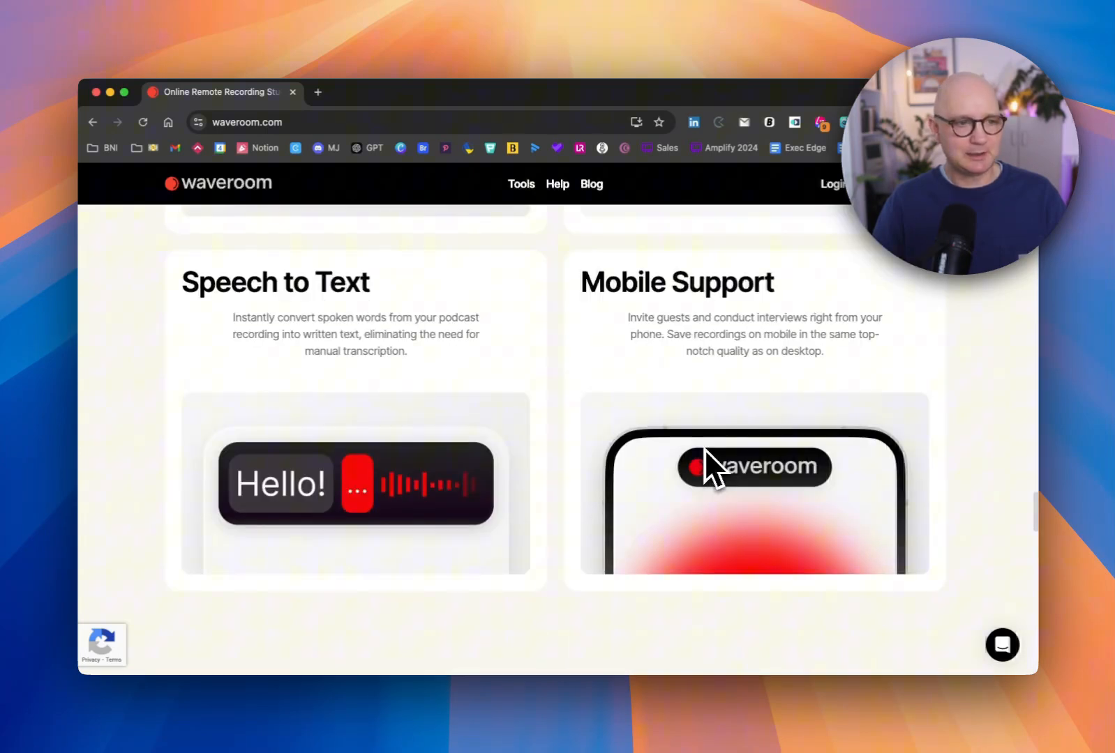
scroll("down", 3)
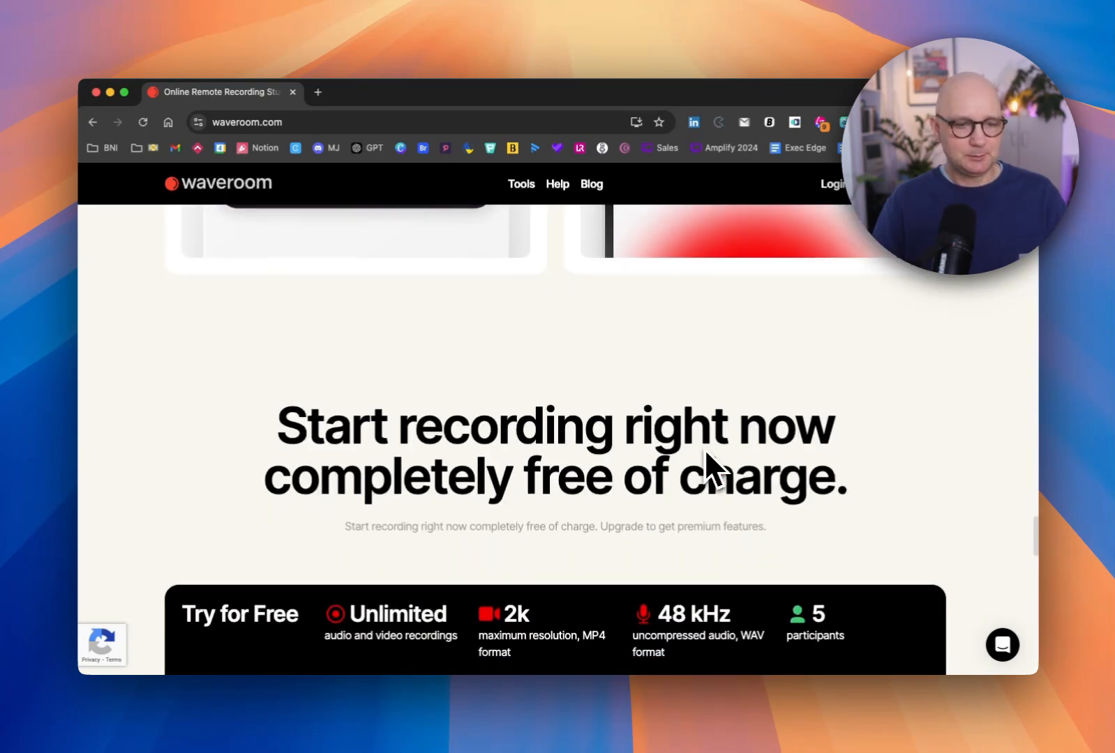
scroll("down", 3)
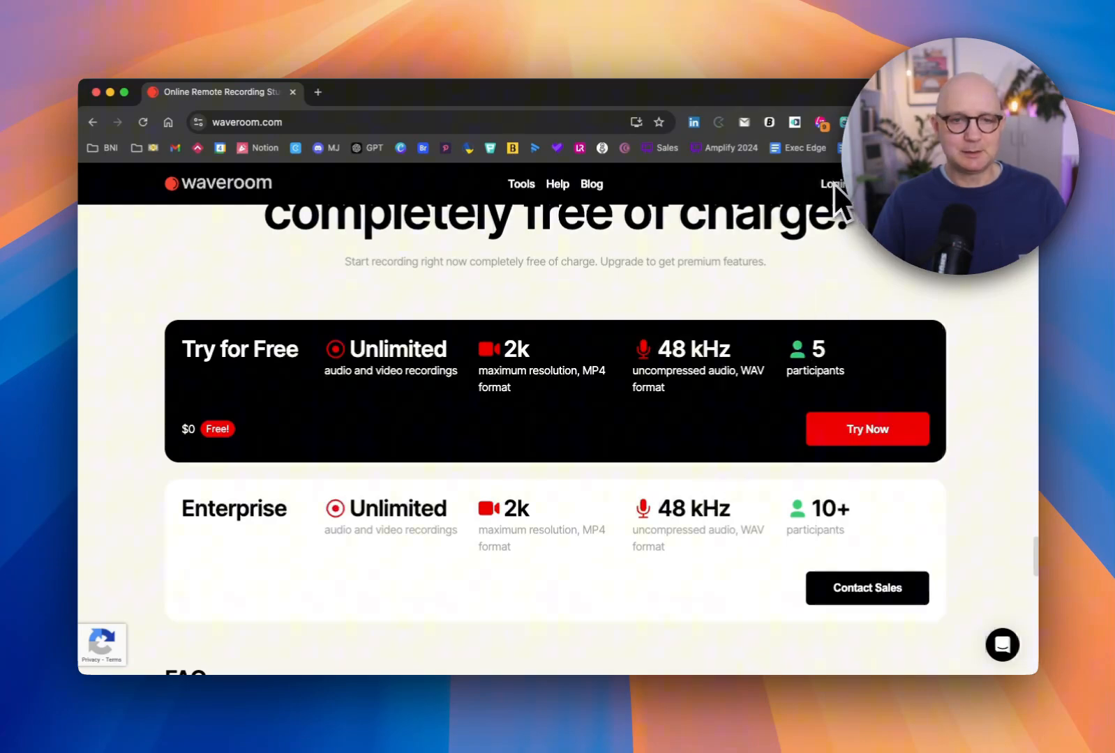
scroll("down", 3)
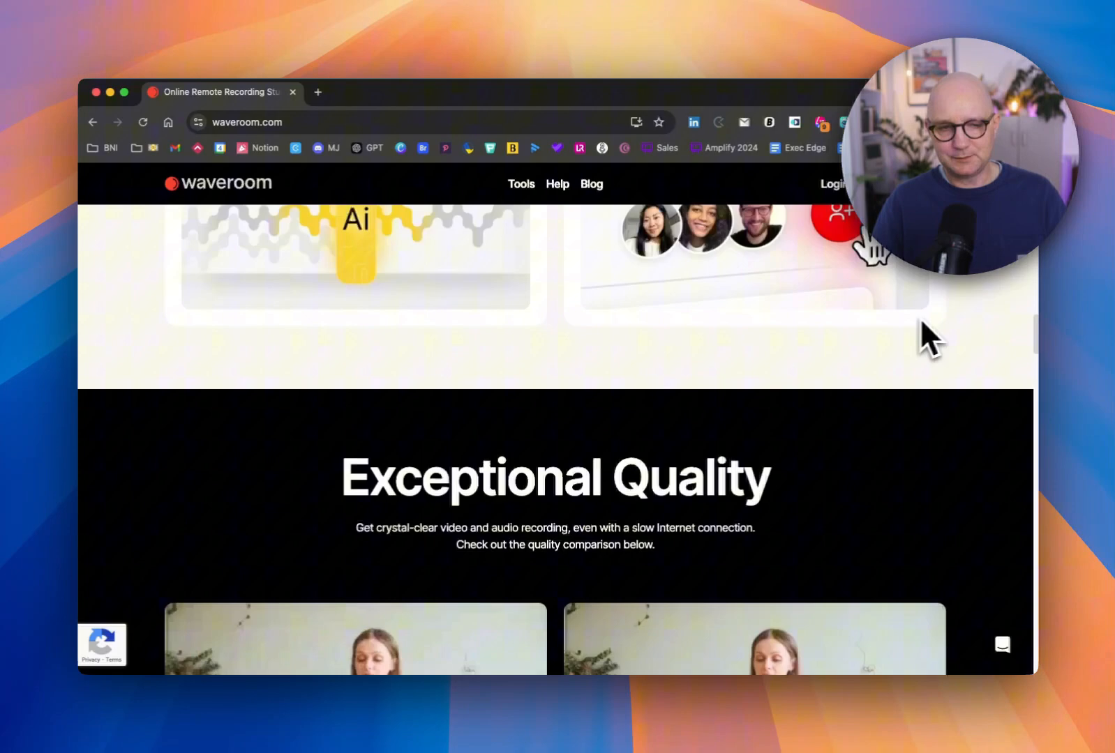
scroll("up", 3)
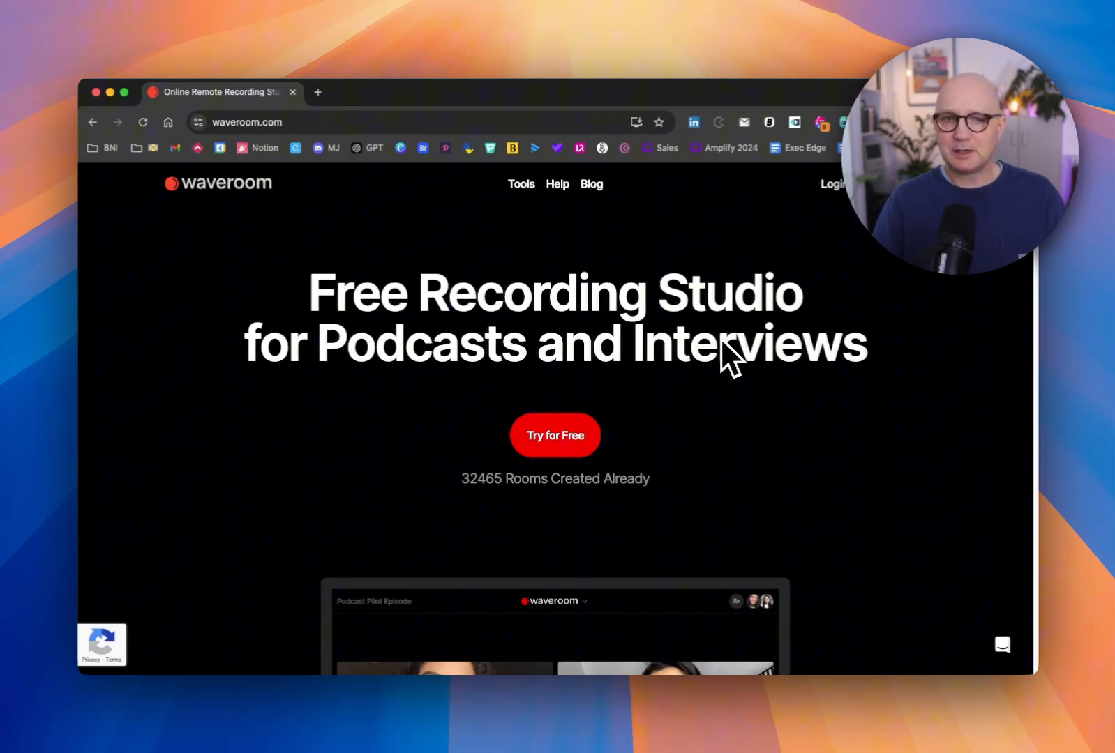
mouse_move(1084, 331)
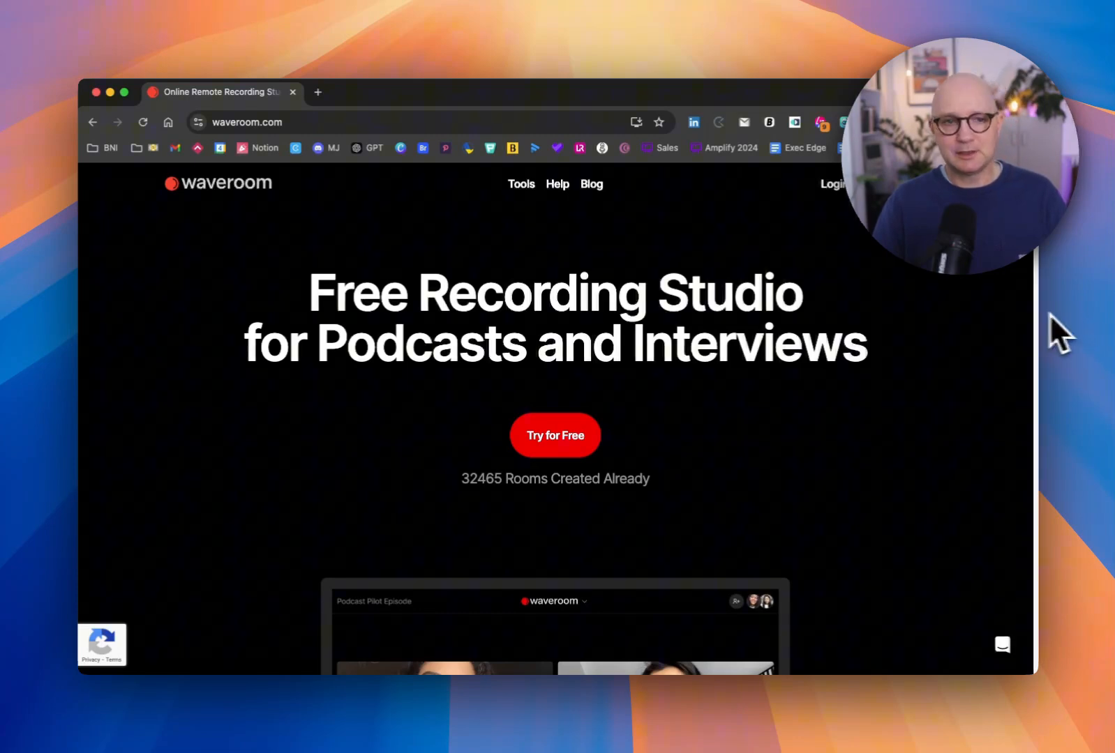
mouse_move(846, 292)
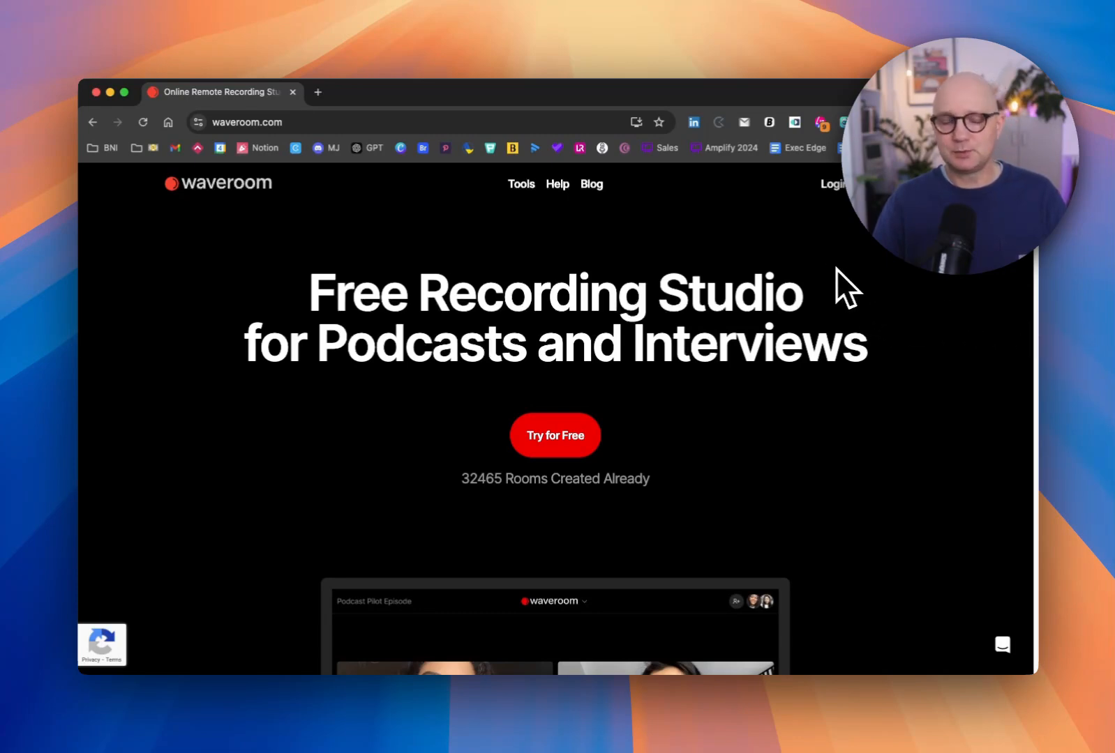
mouse_move(839, 316)
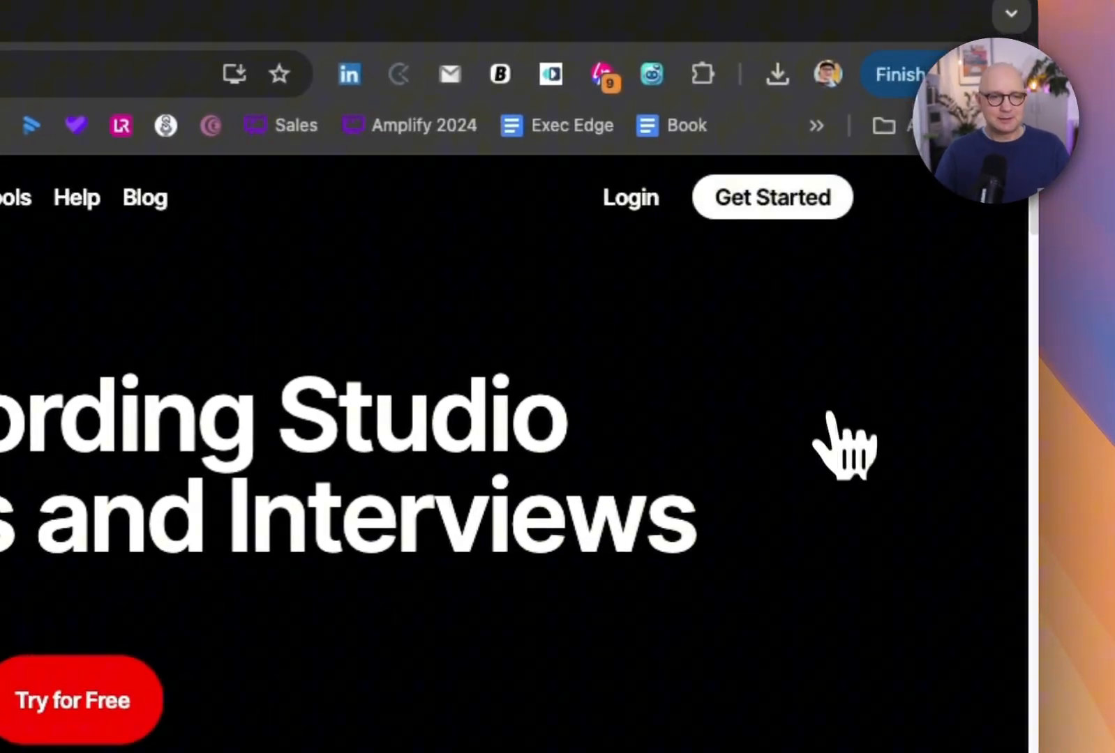
left_click(772, 196)
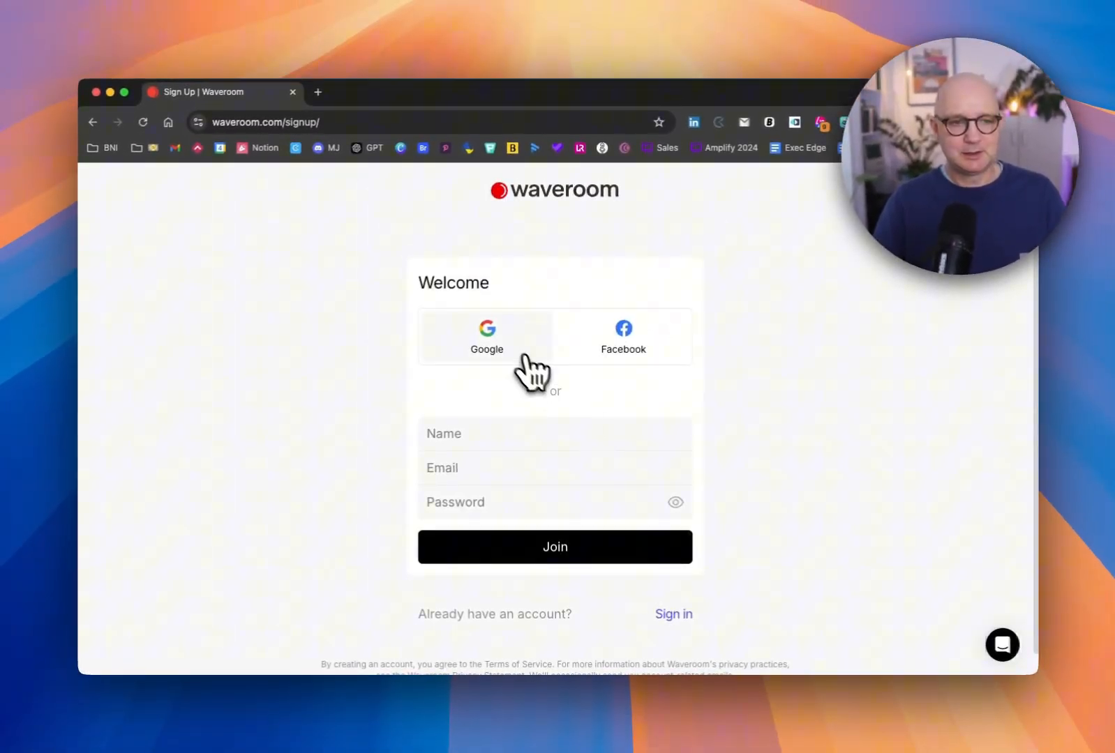
left_click(672, 614)
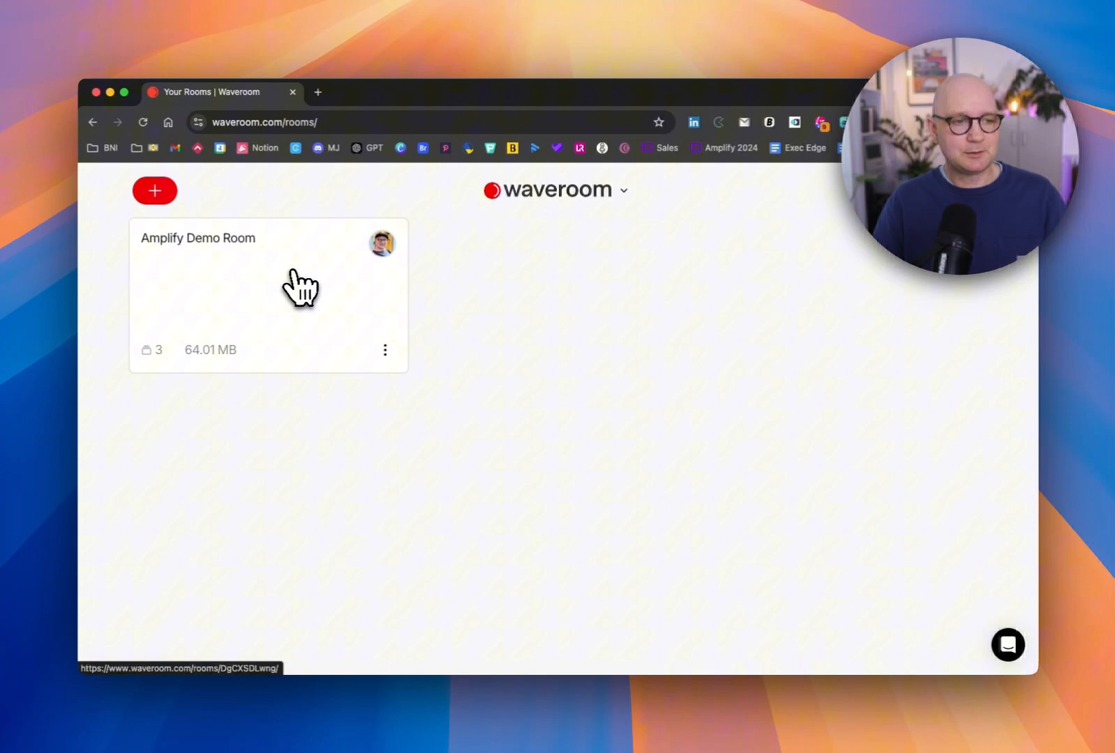
mouse_move(937, 397)
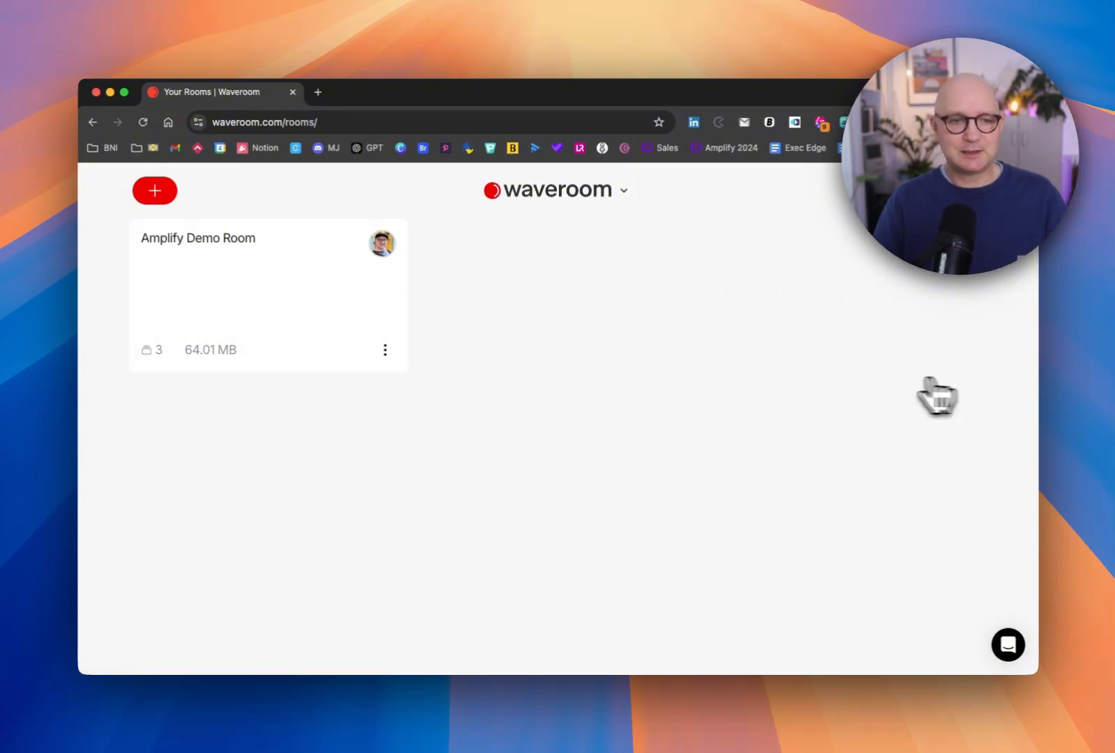
mouse_move(234, 294)
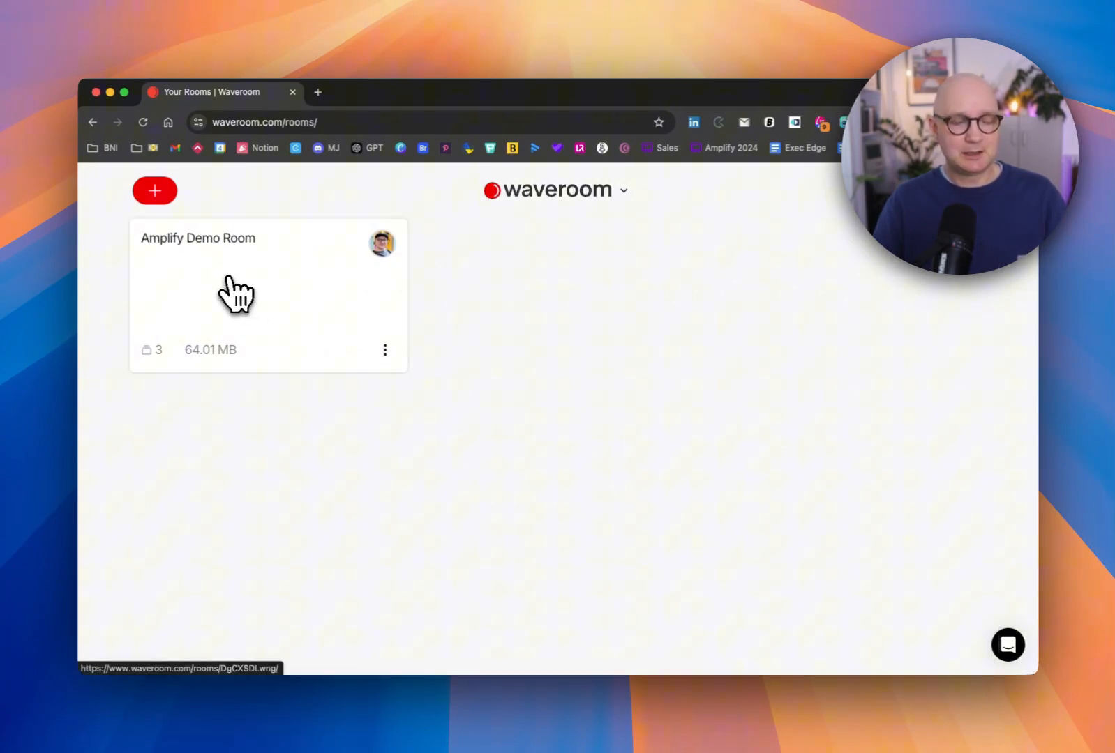
Open the Amplify Demo Room from the Your Rooms dashboard
left_click(268, 295)
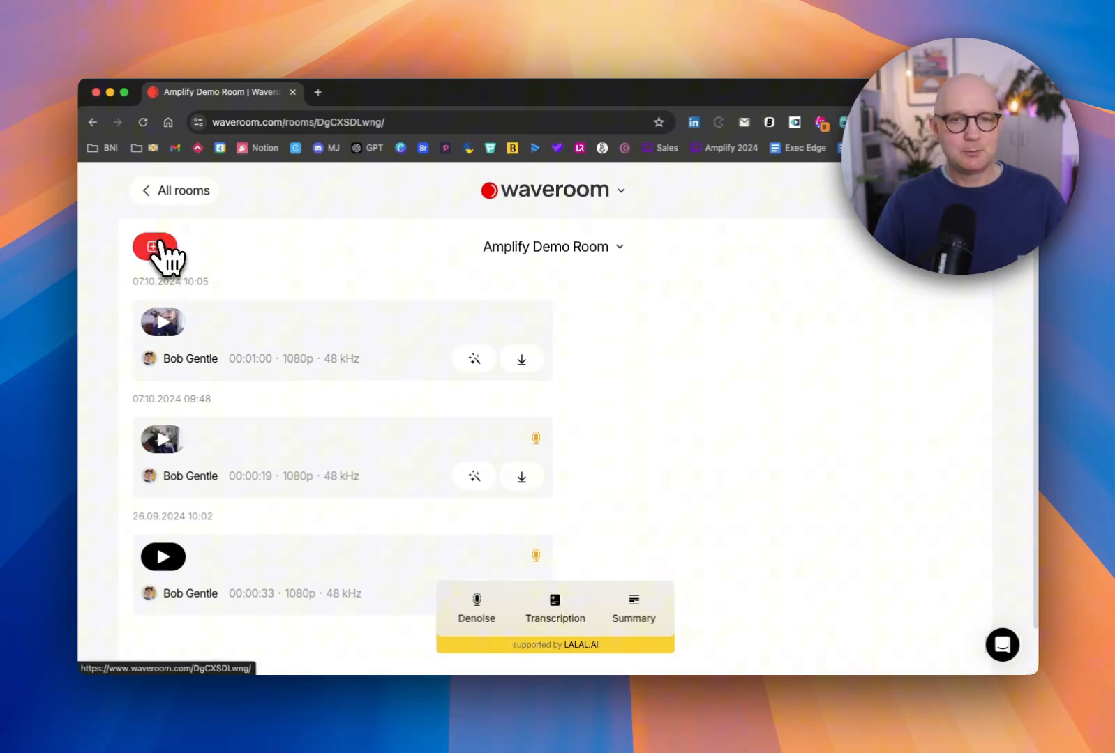
Start a new recording session, showing the camera preview with 1080p camera and microphone
left_click(154, 247)
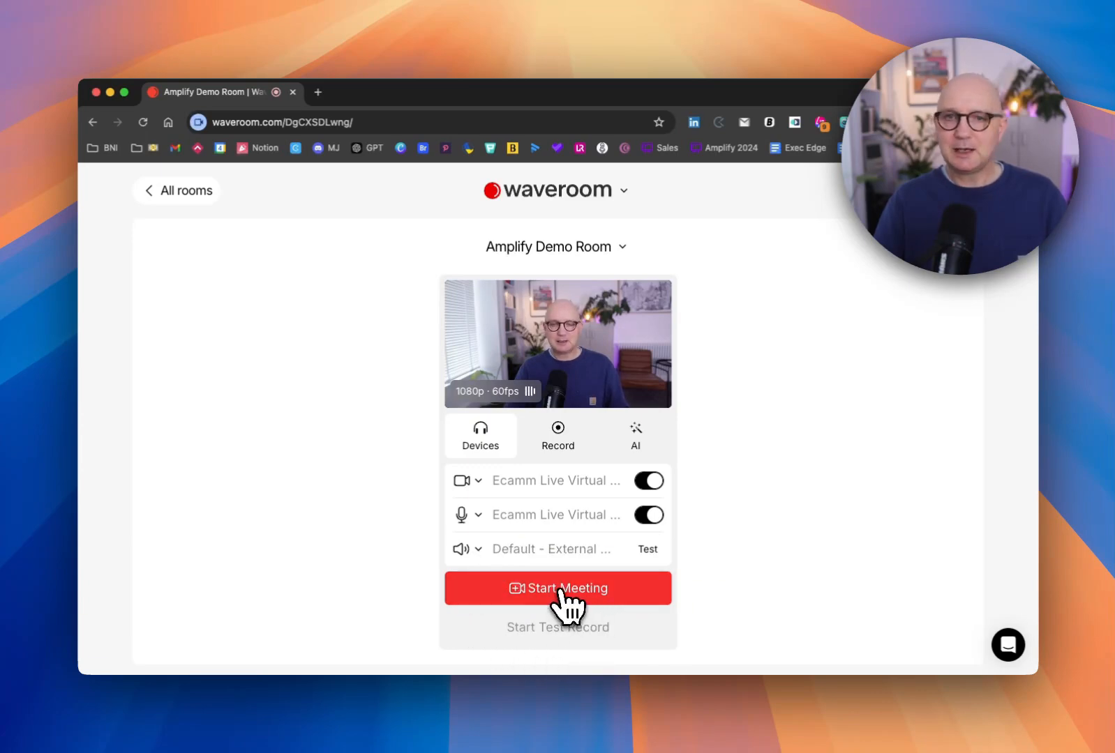
Start the meeting with a live camera feed and a guest invite link
left_click(557, 588)
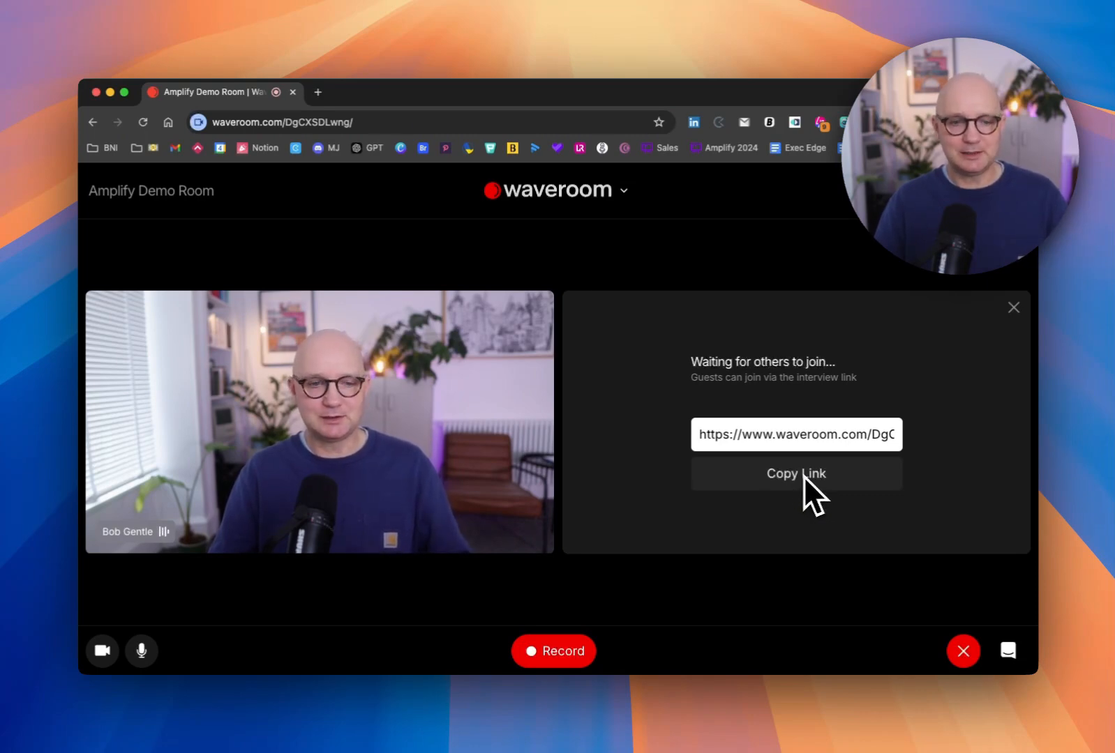
mouse_move(719, 426)
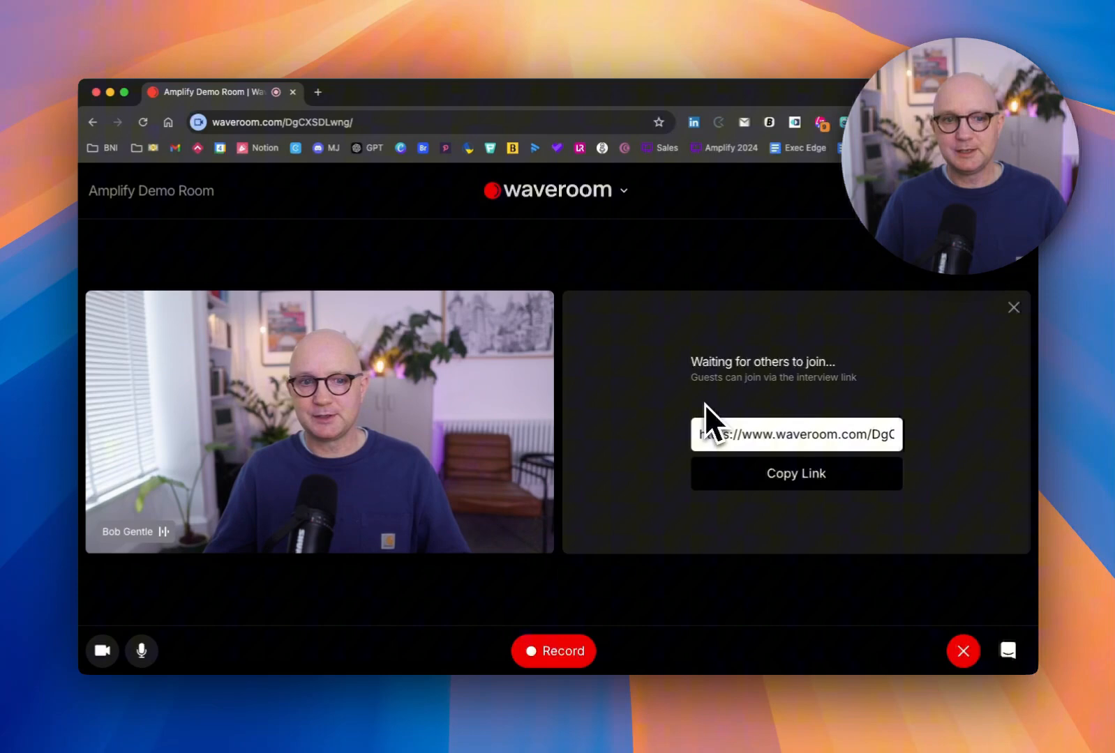
mouse_move(772, 366)
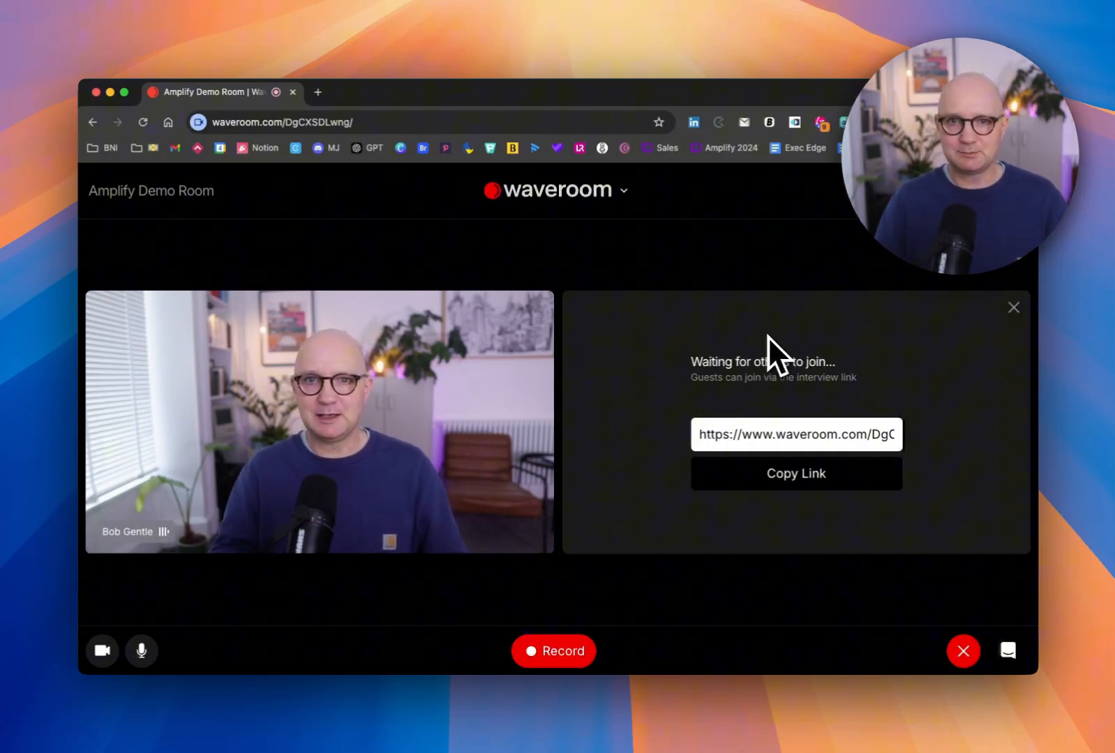
mouse_move(760, 291)
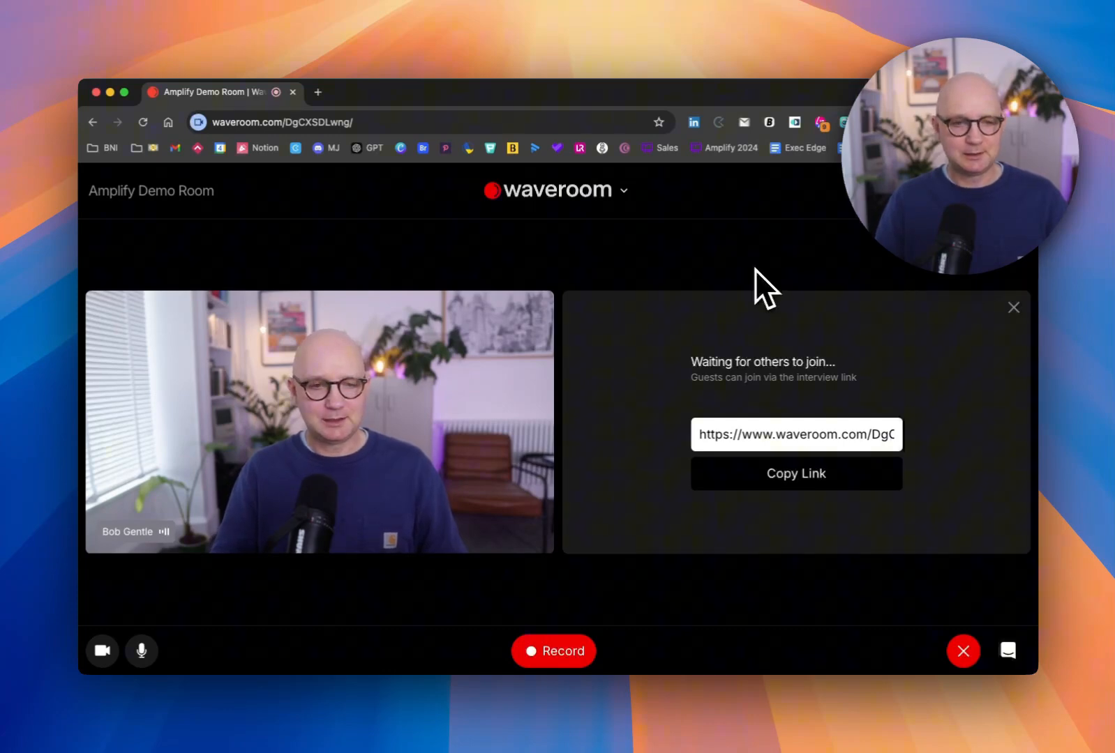
mouse_move(671, 618)
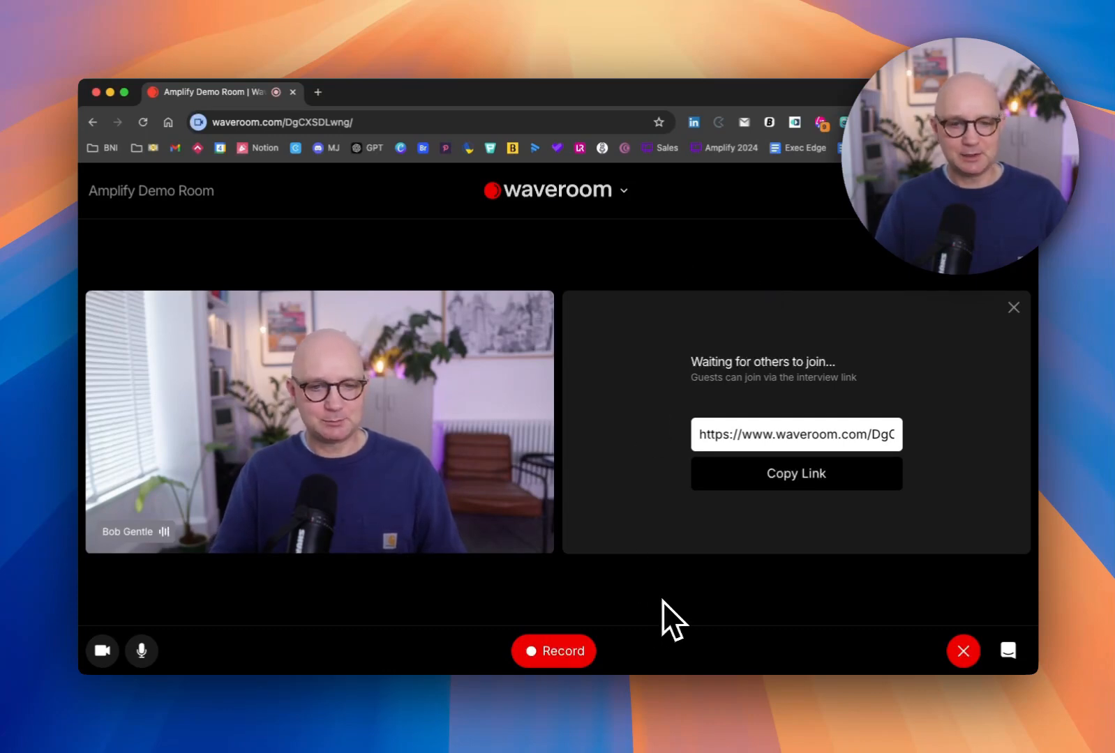
mouse_move(881, 445)
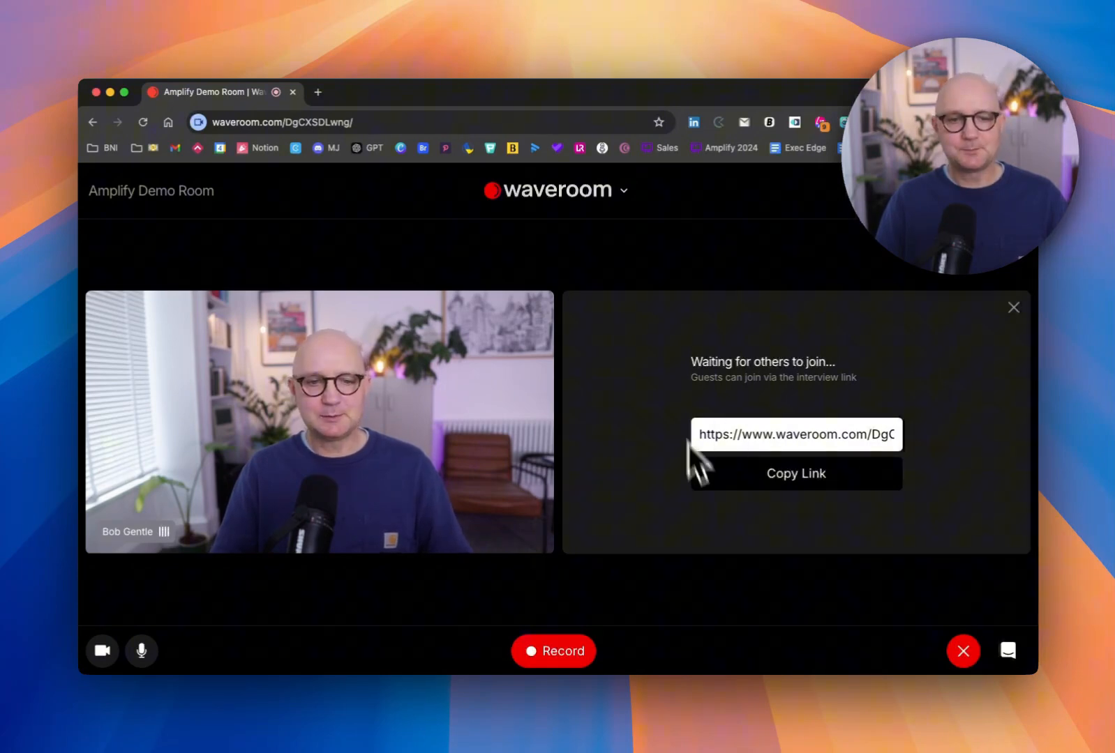
mouse_move(376, 394)
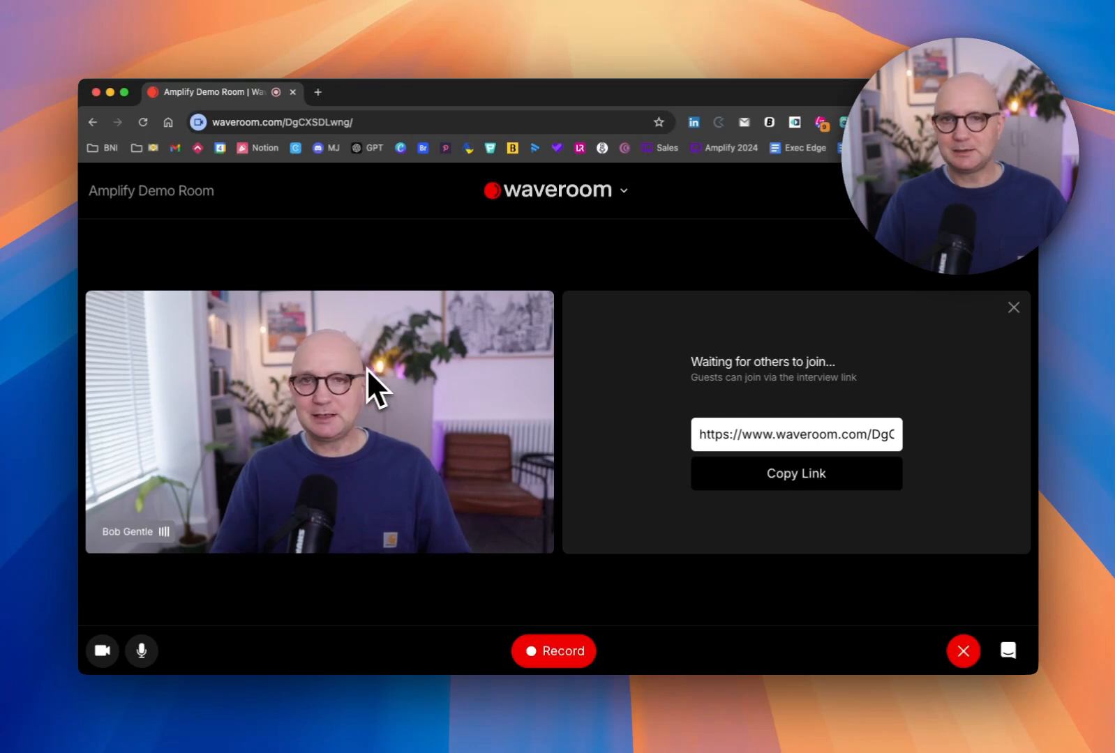
mouse_move(641, 588)
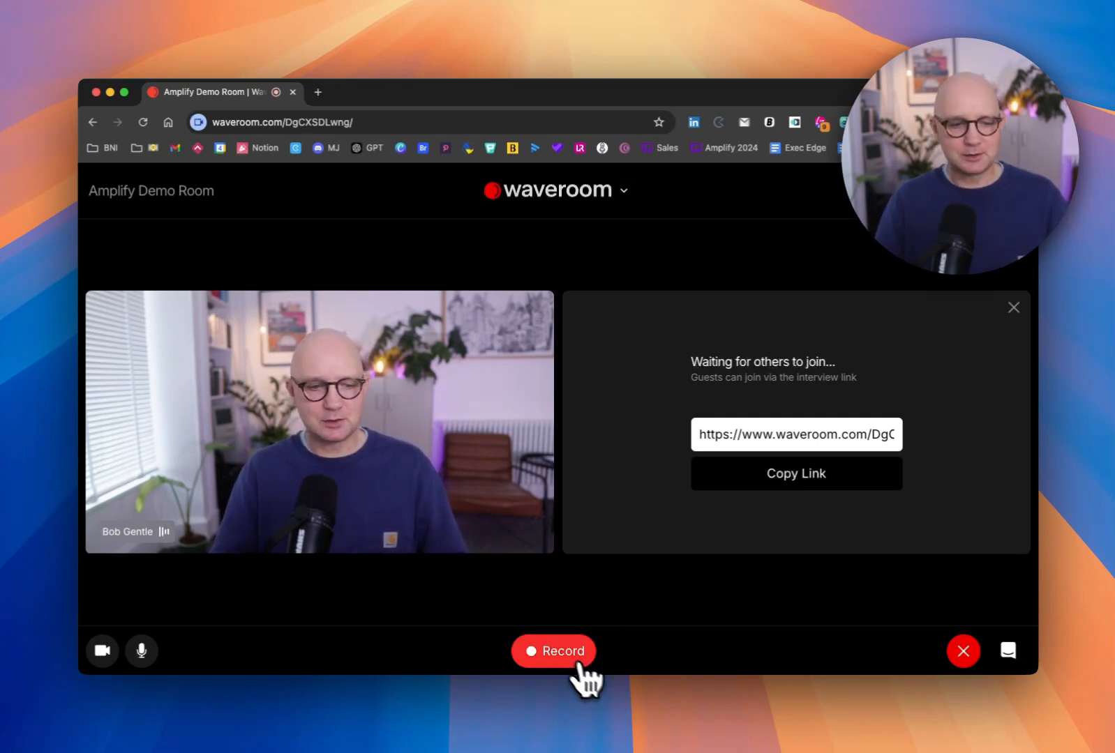
Begin recording the meeting so the timer counts up and uploading starts
left_click(554, 651)
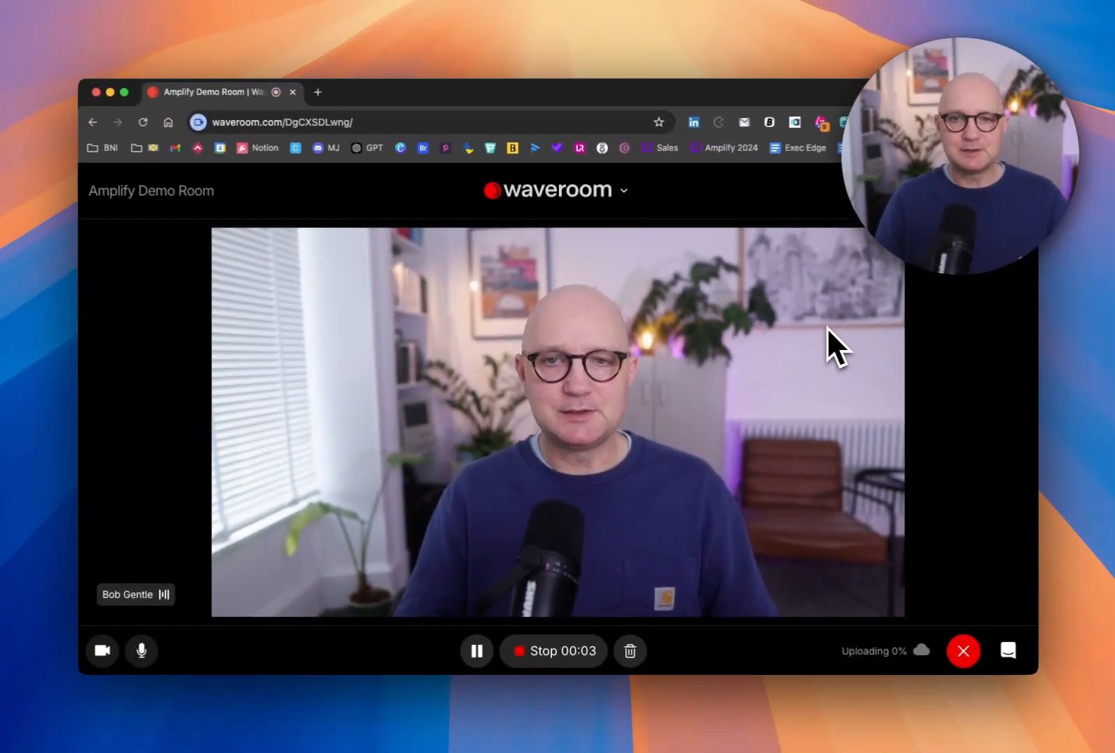
mouse_move(604, 701)
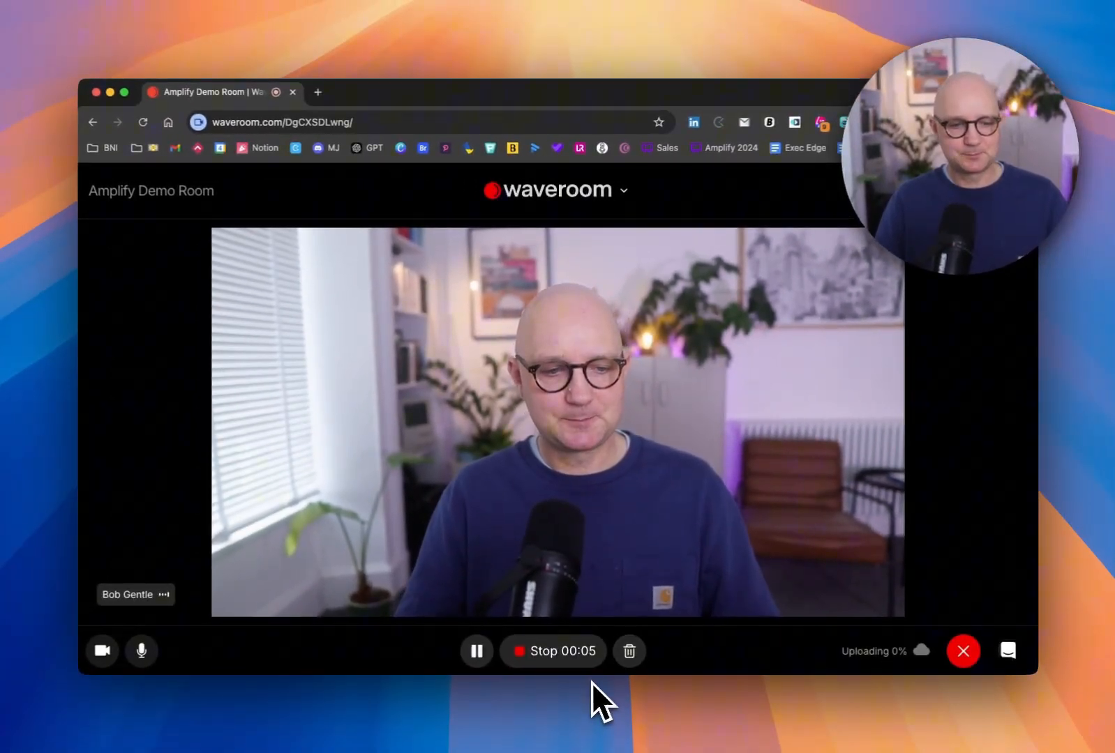
mouse_move(810, 685)
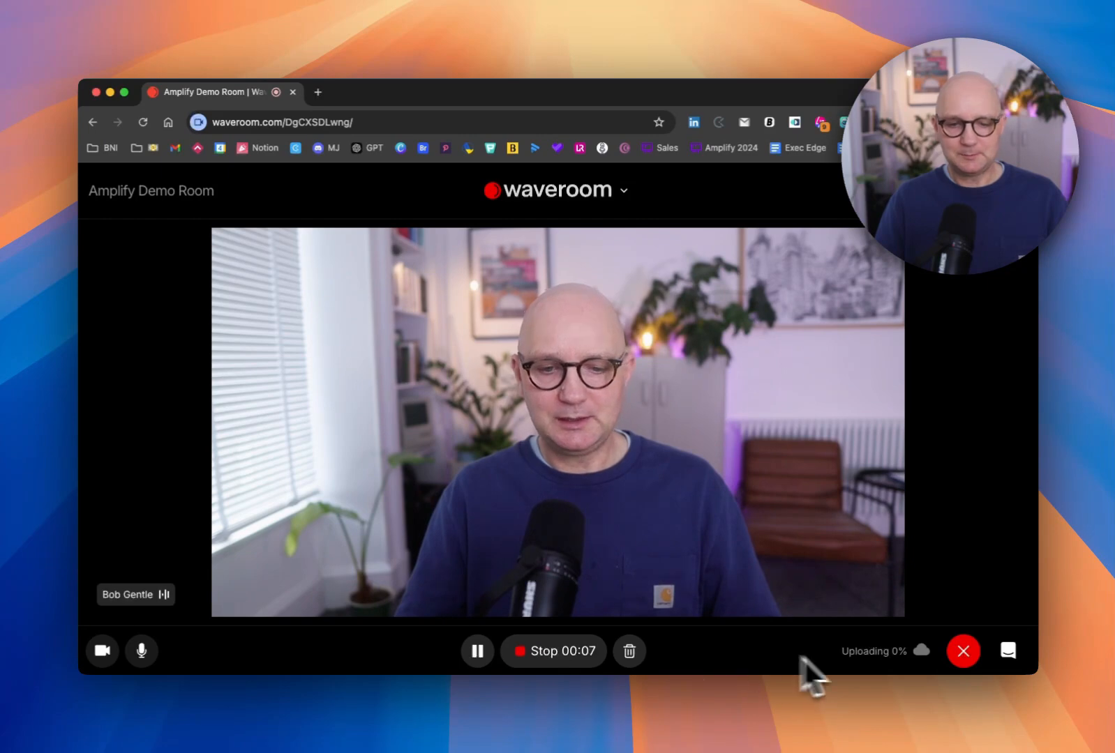
mouse_move(893, 675)
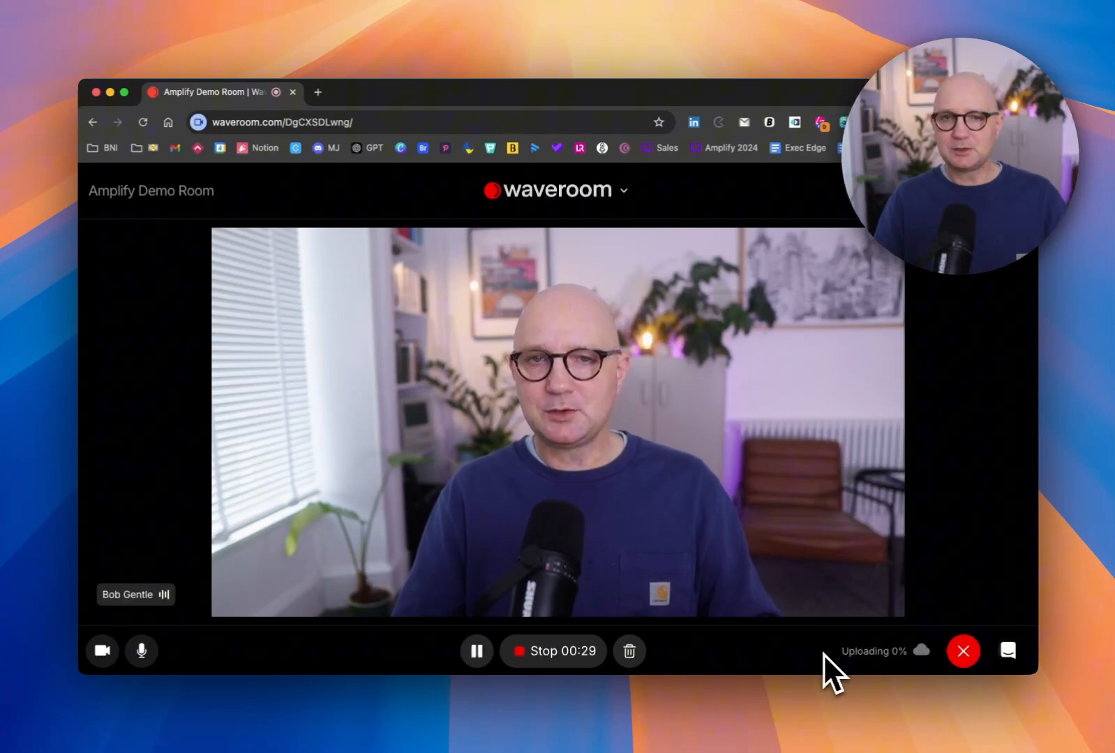
mouse_move(889, 676)
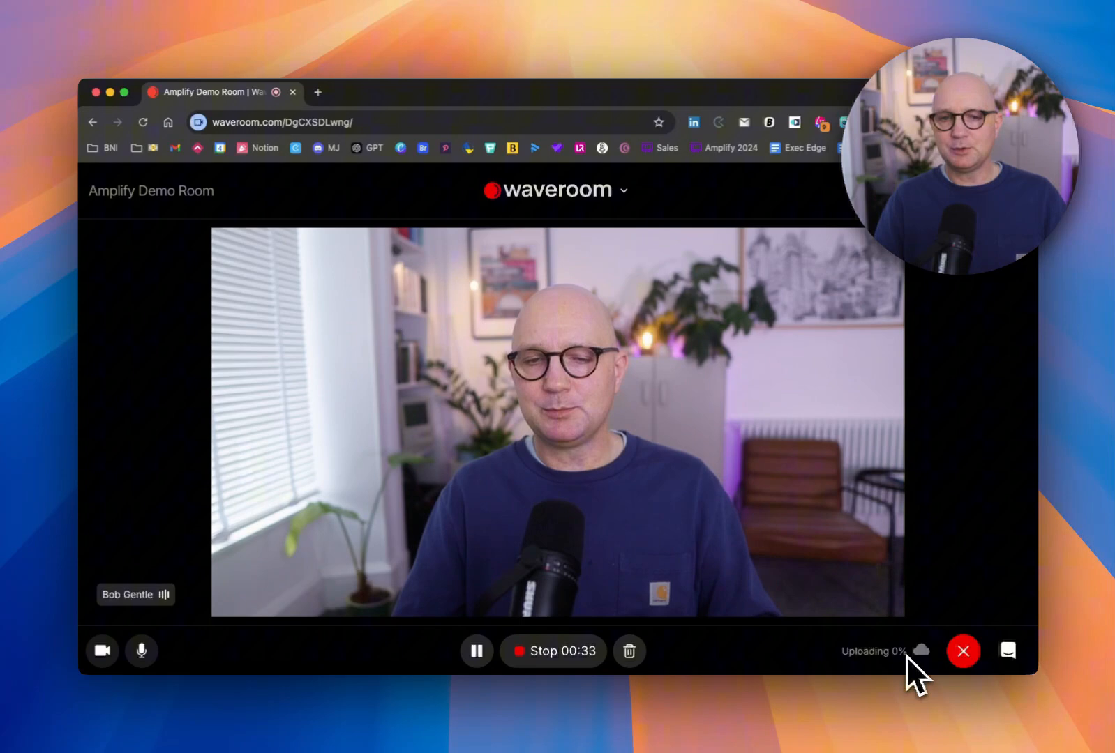
mouse_move(860, 672)
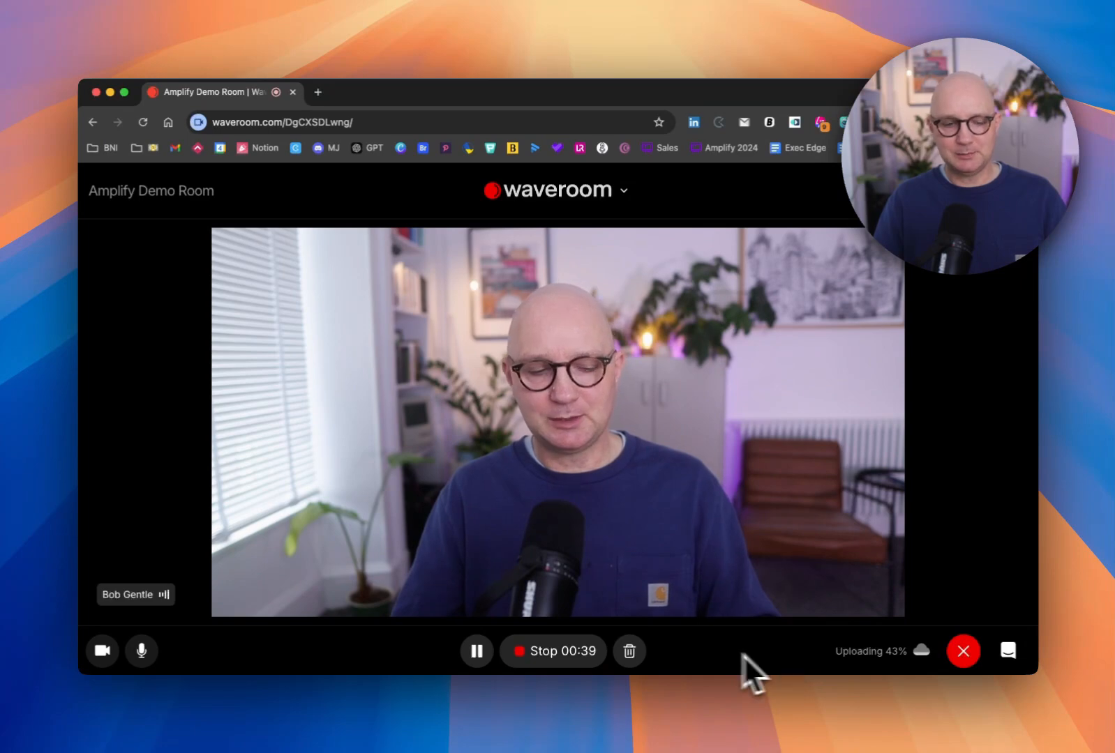
Stop the recording and confirm, leaving the session uploading around 30 percent
left_click(552, 651)
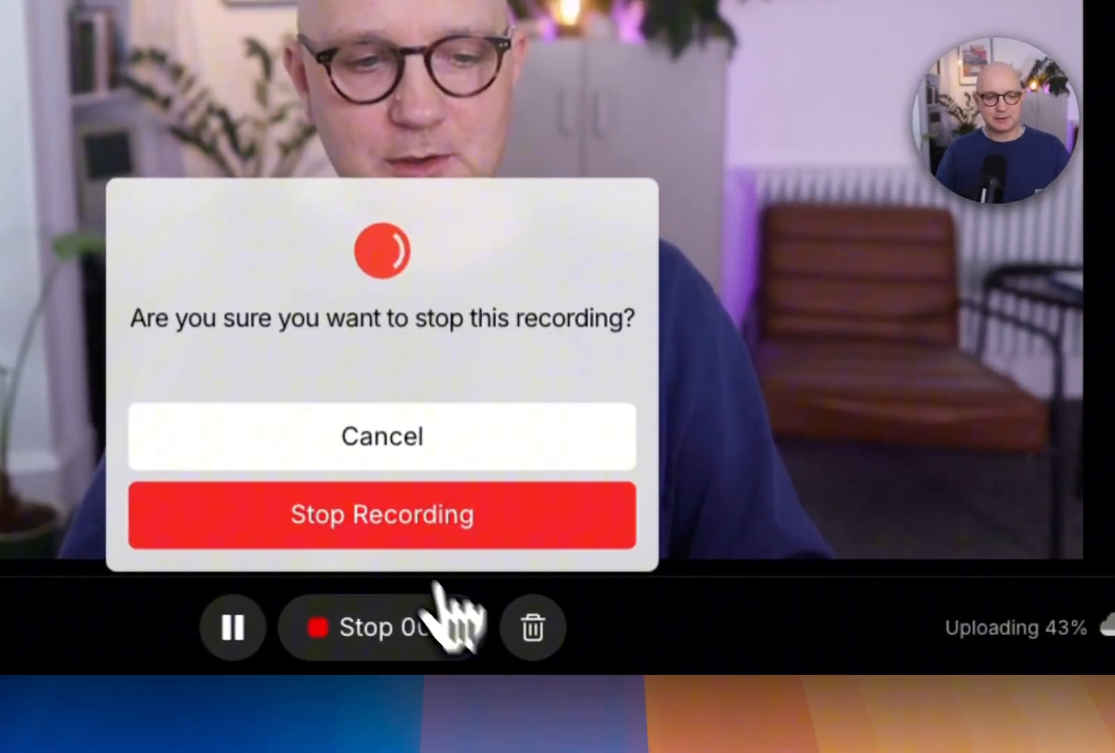
left_click(382, 515)
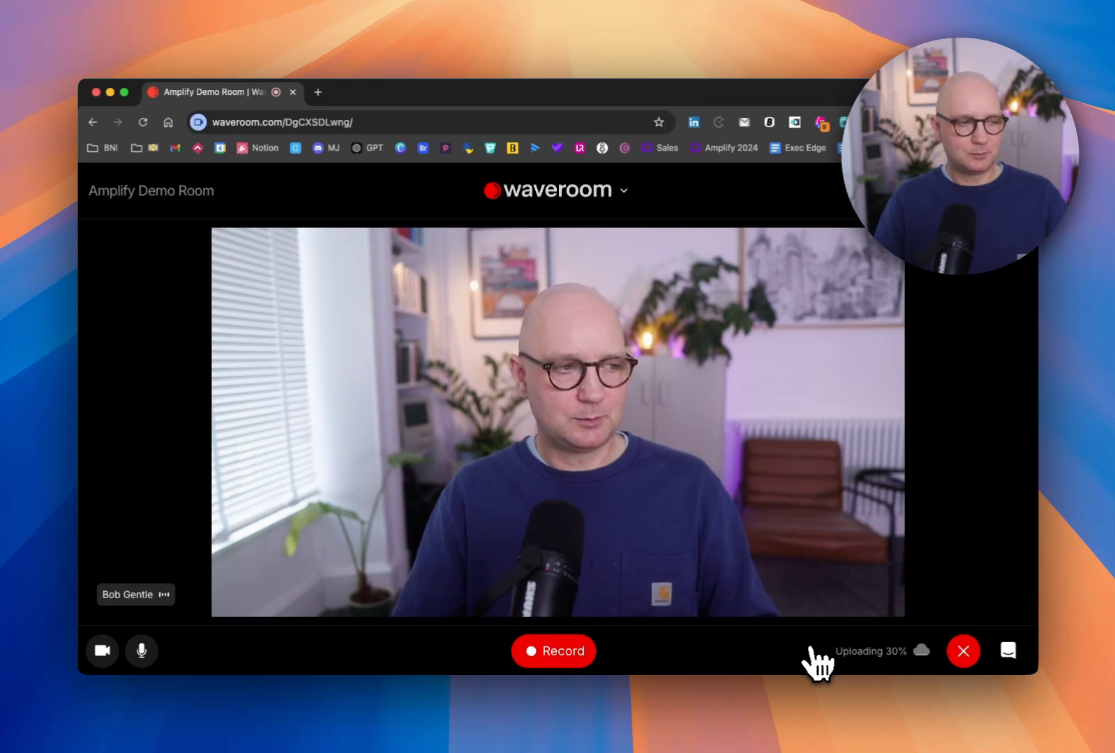
mouse_move(906, 668)
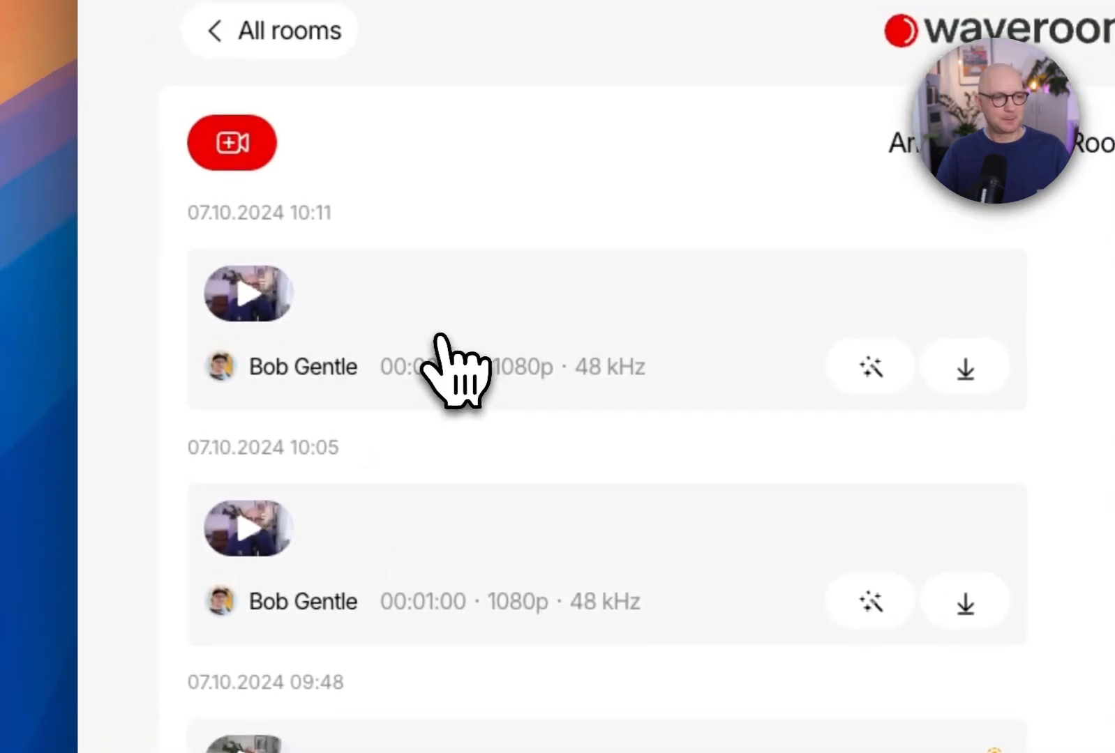
Select the newest 07.10.2024 10:11 recording at the top of the room list
left_click(247, 294)
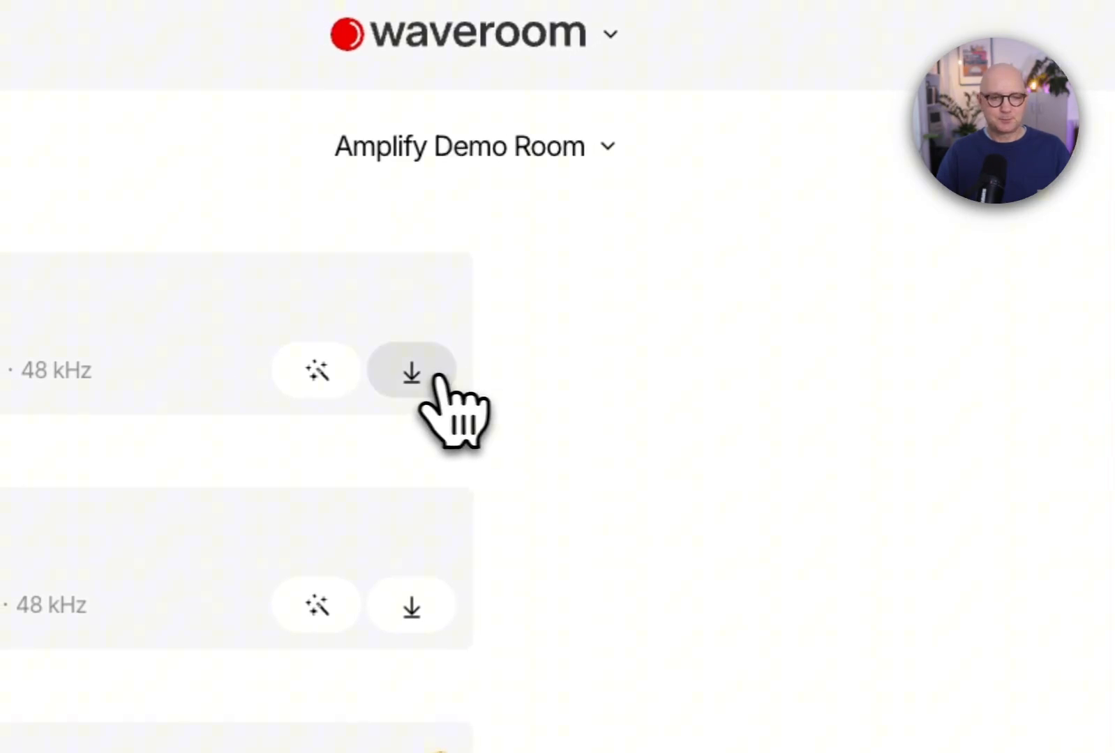
Show the download menu offering Video and Audio, Video, or Audio (wav) for the 42-second recording
left_click(410, 373)
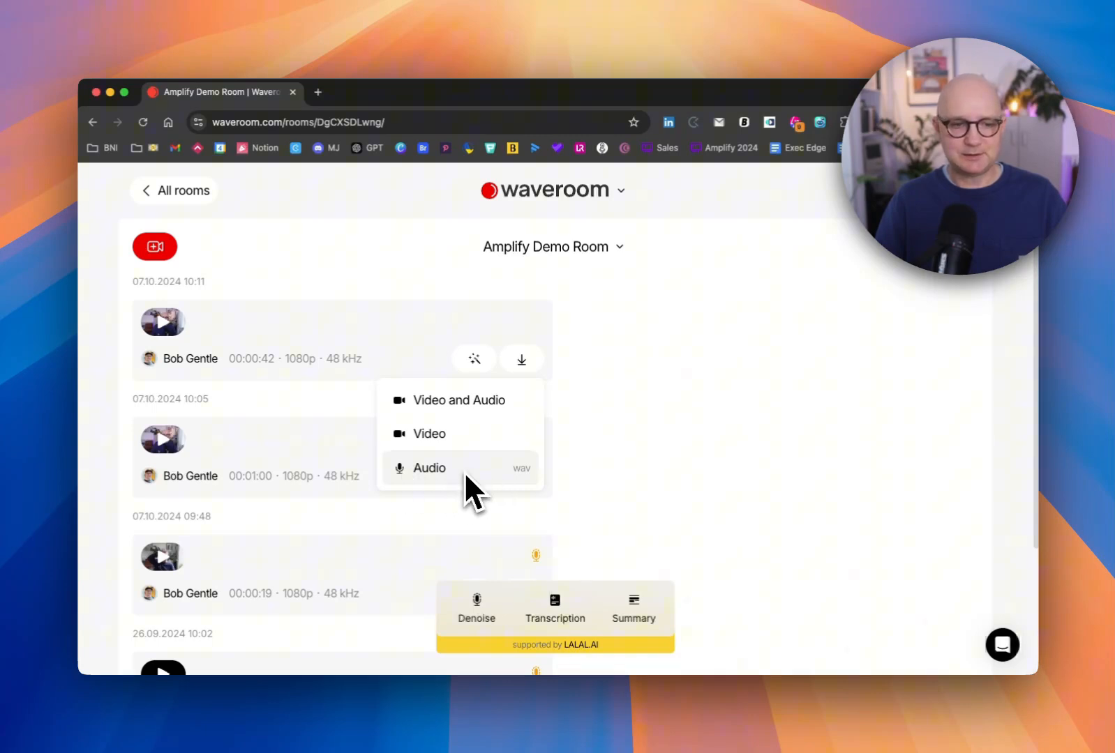
mouse_move(879, 359)
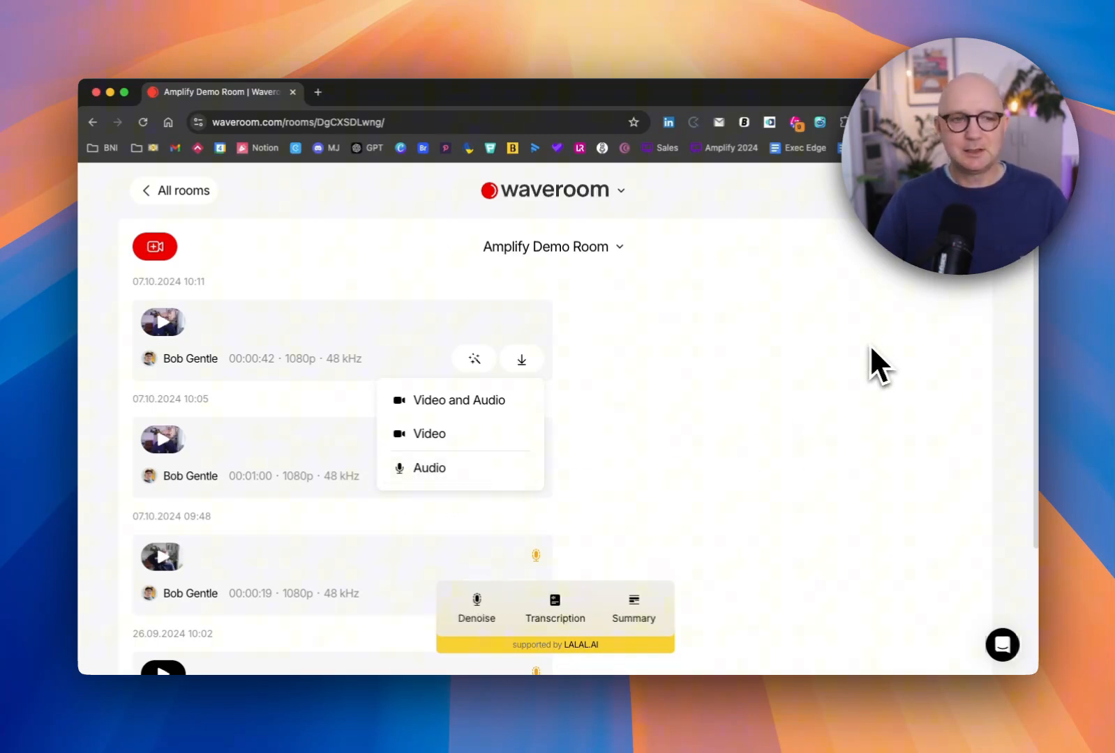
mouse_move(896, 345)
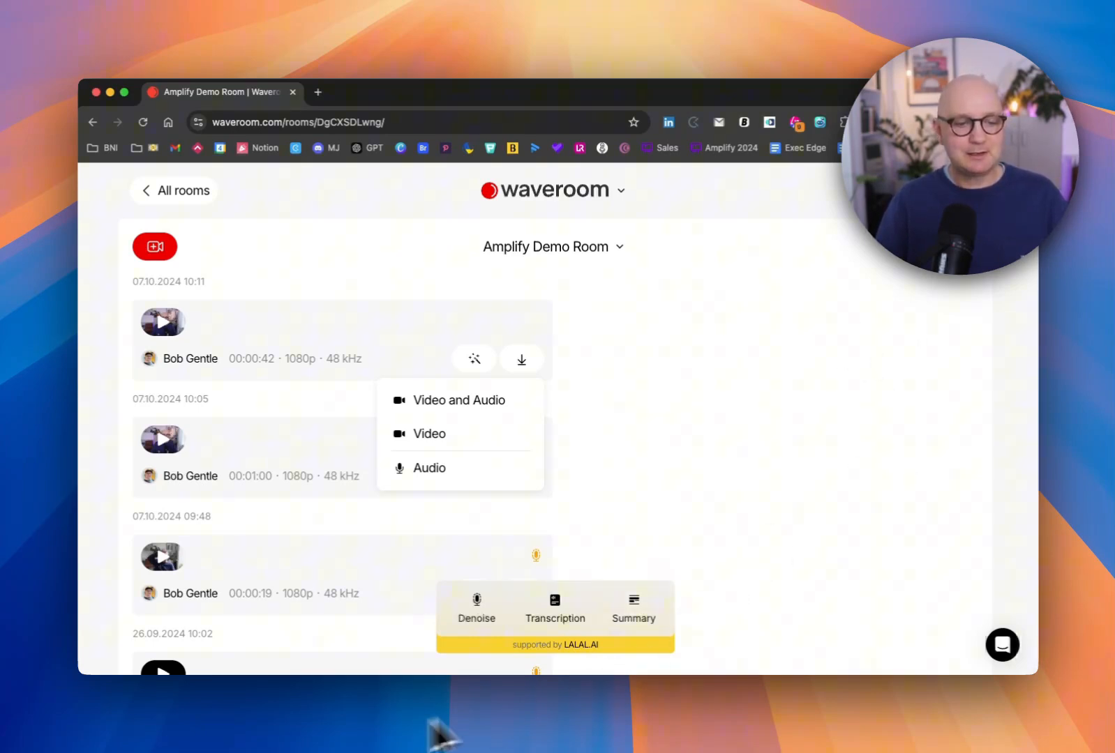
mouse_move(348, 740)
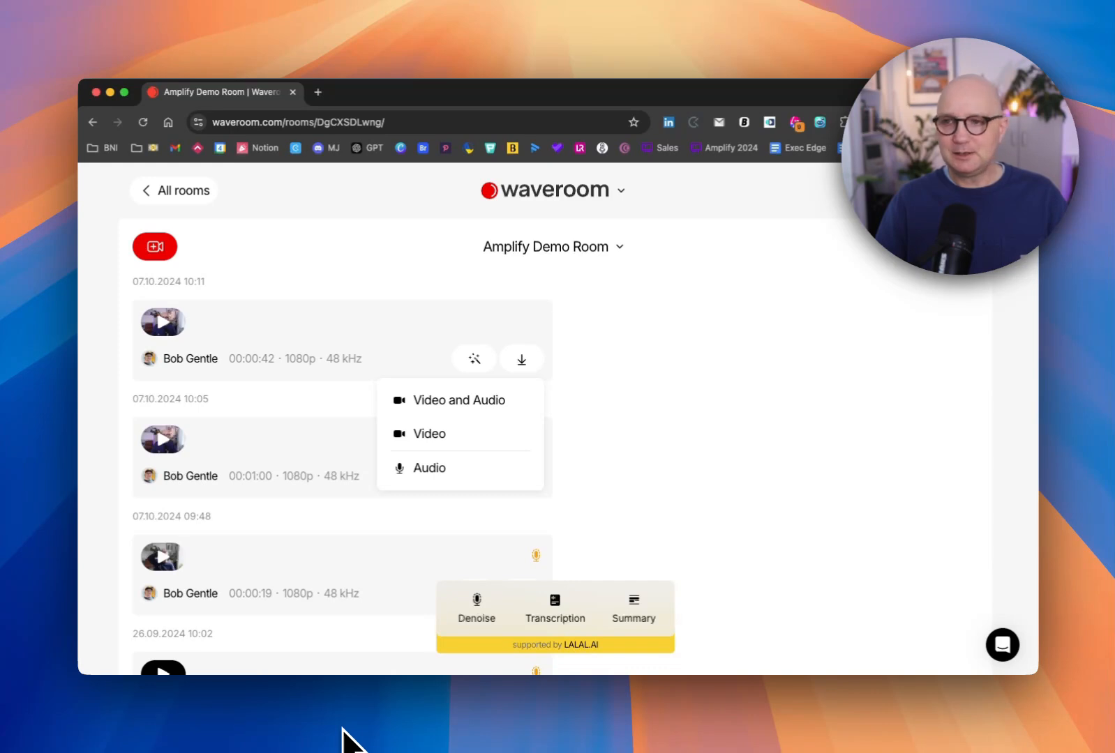